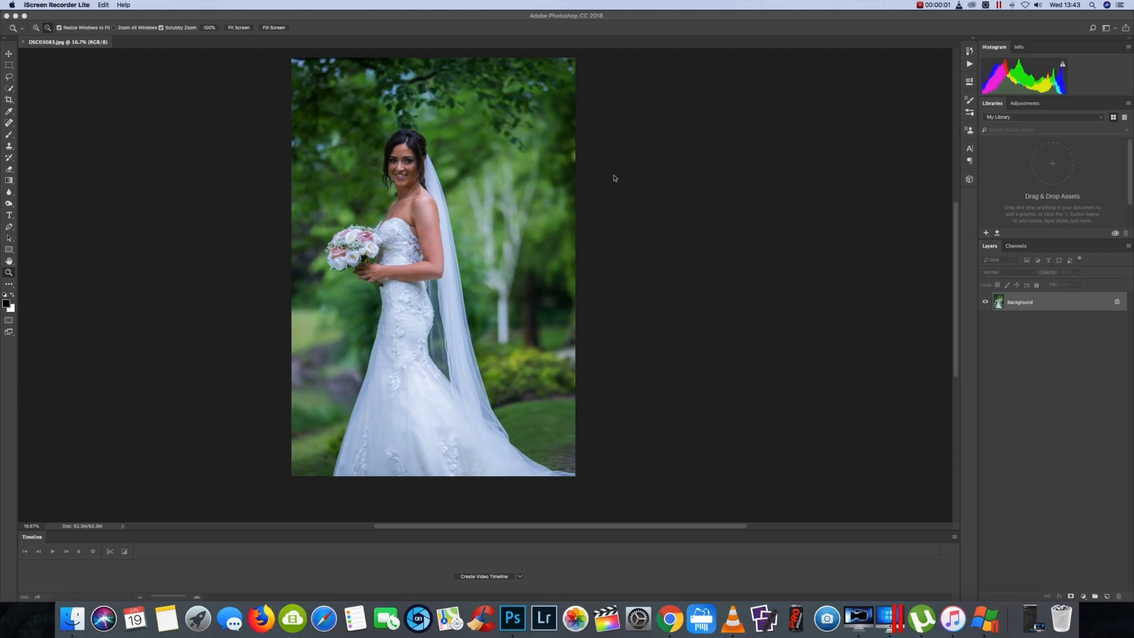
{"action": "mouse_move", "coordinate": [816, 184]}
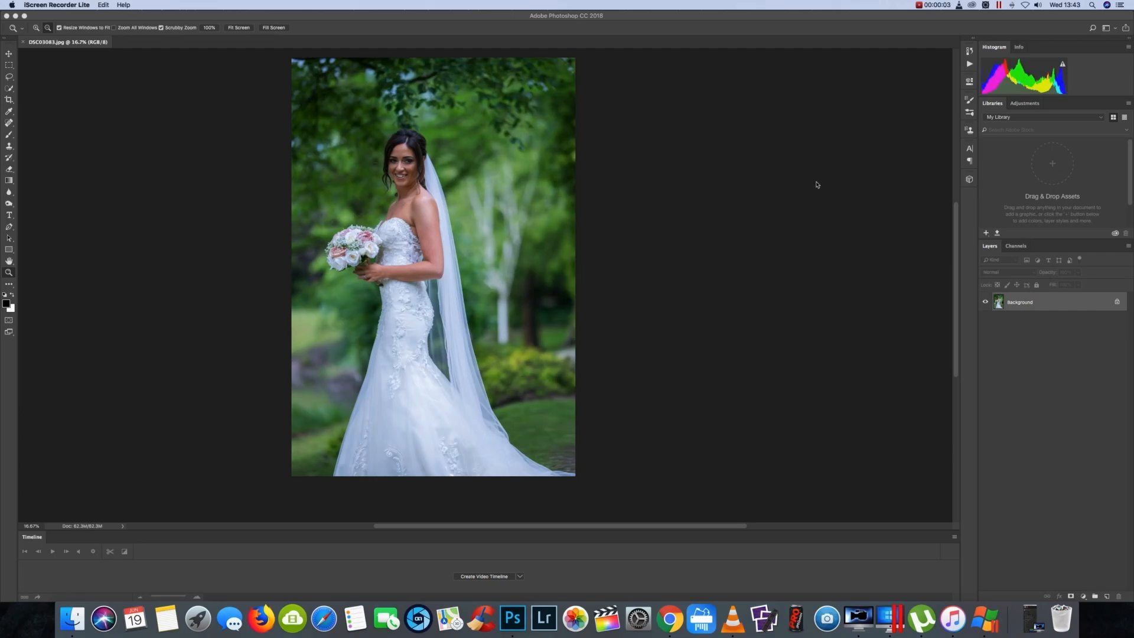
{"action": "mouse_move", "coordinate": [660, 299]}
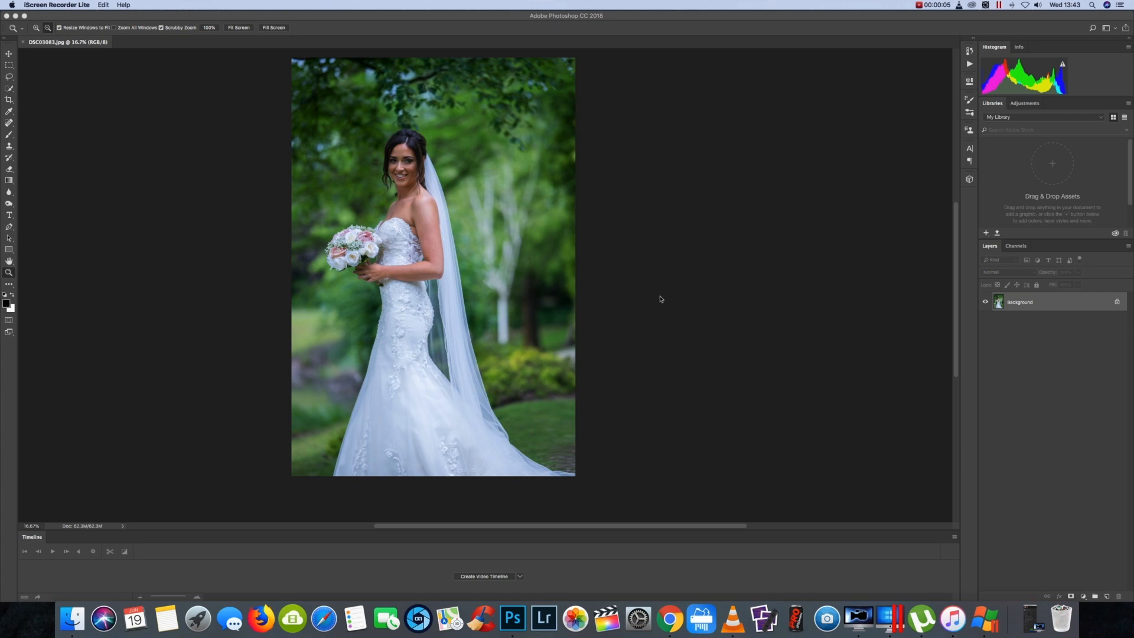
{"action": "mouse_move", "coordinate": [659, 208]}
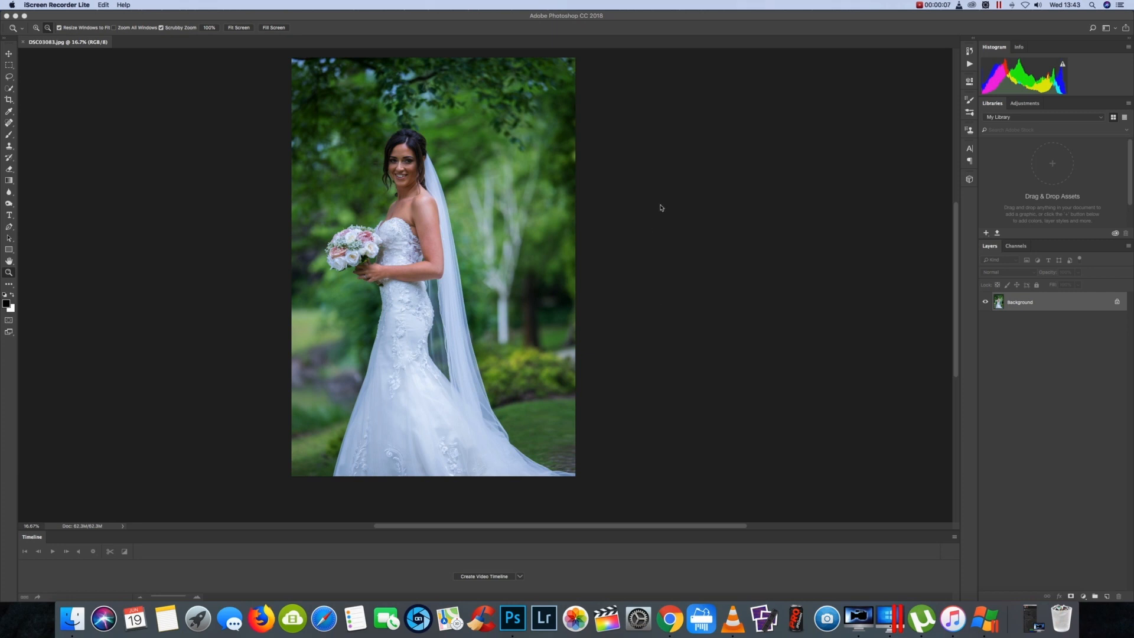
{"action": "mouse_move", "coordinate": [271, 244]}
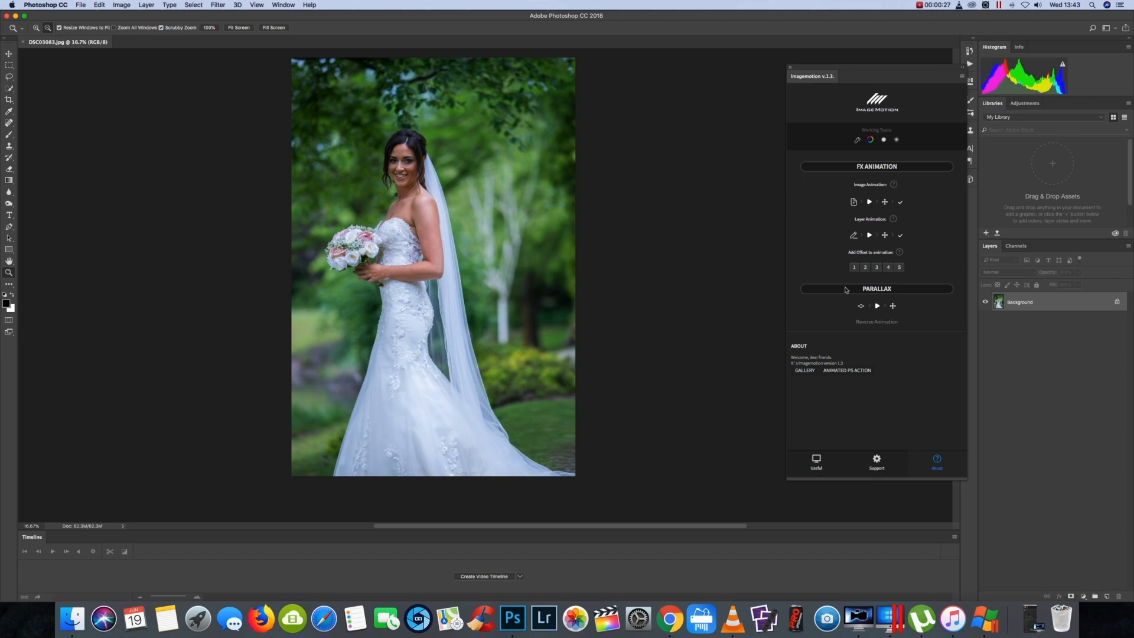
{"action": "mouse_move", "coordinate": [872, 303]}
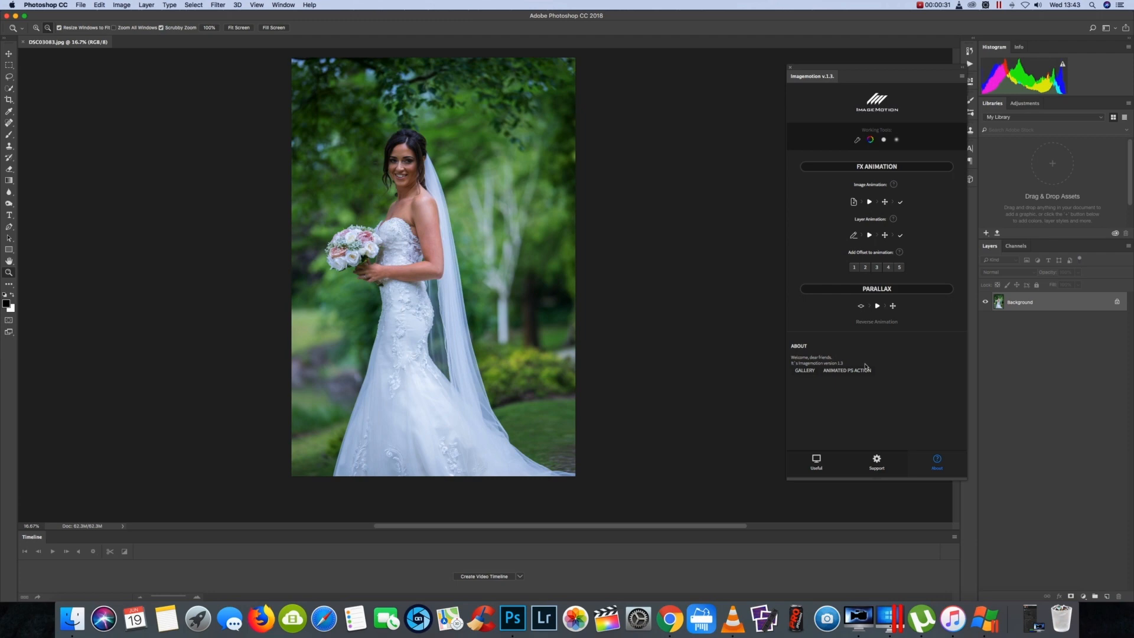
{"action": "mouse_move", "coordinate": [866, 364]}
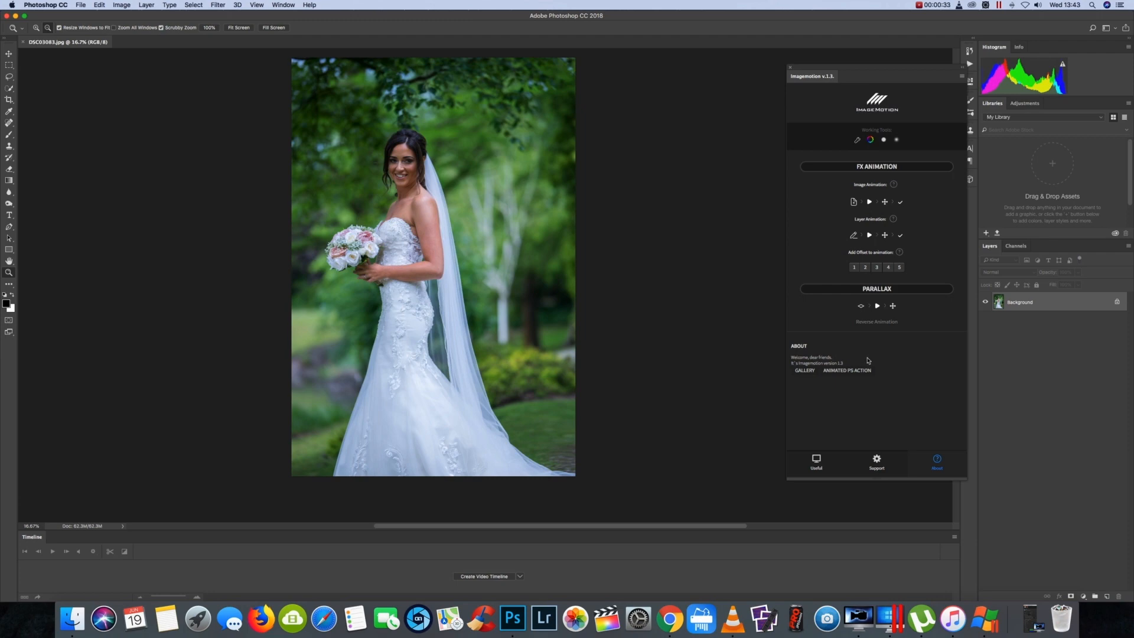
{"action": "mouse_move", "coordinate": [925, 302]}
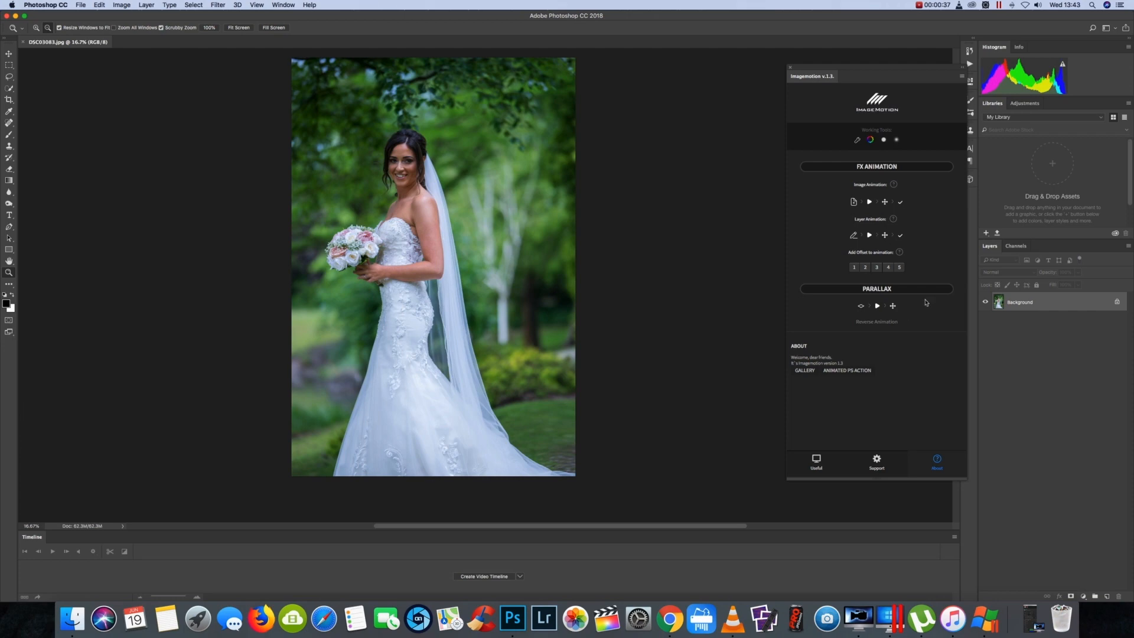
{"action": "mouse_move", "coordinate": [837, 261]}
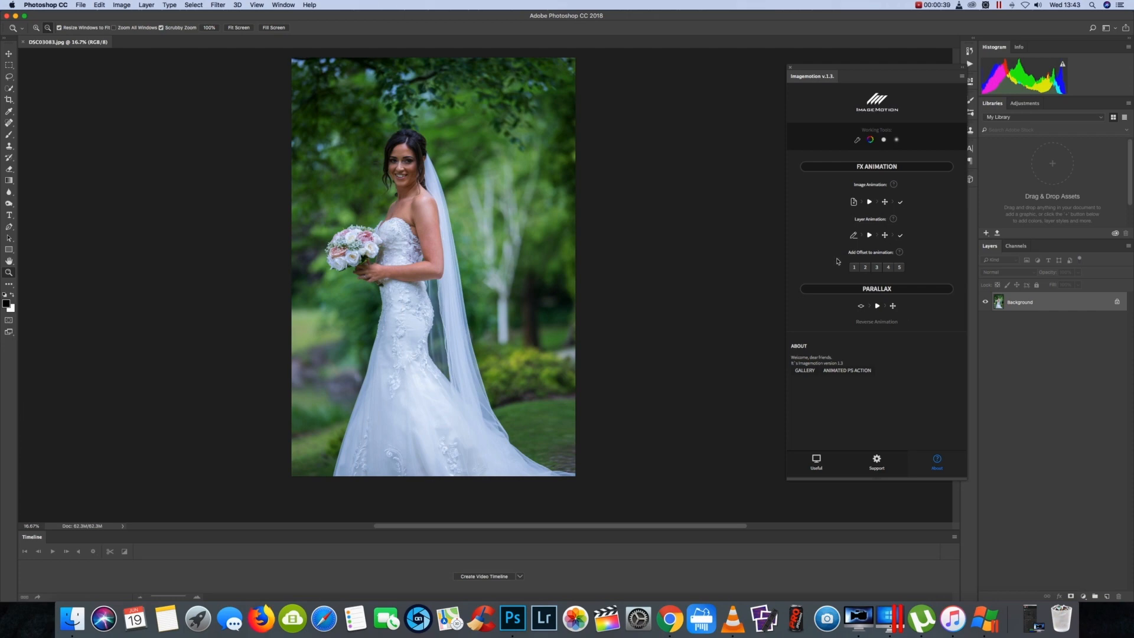
{"action": "mouse_move", "coordinate": [859, 300]}
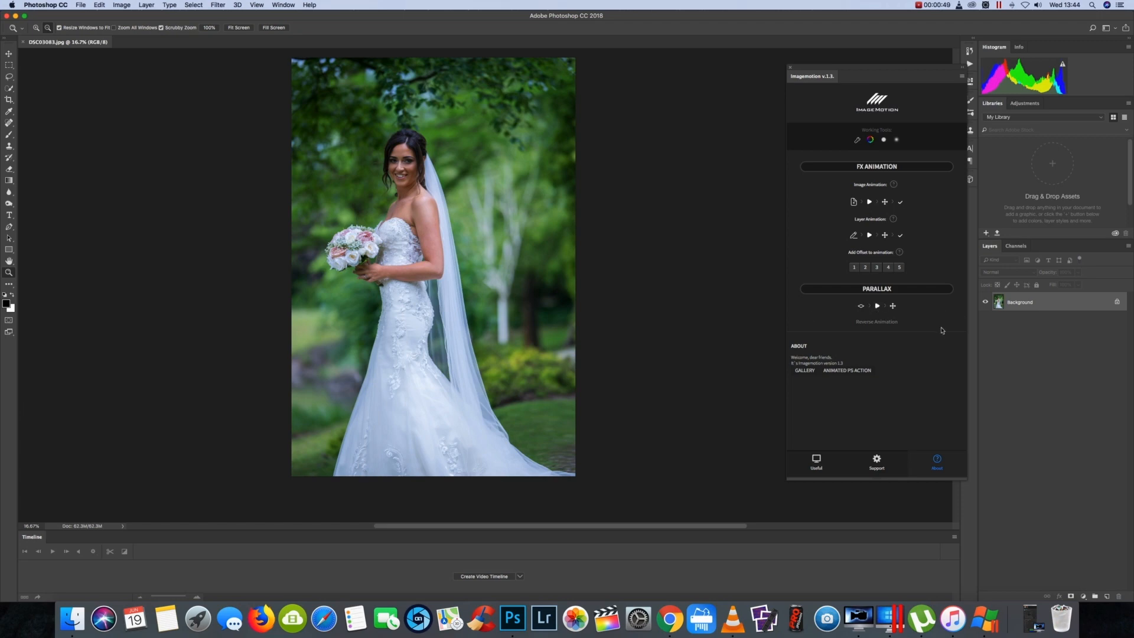
{"action": "mouse_move", "coordinate": [911, 351]}
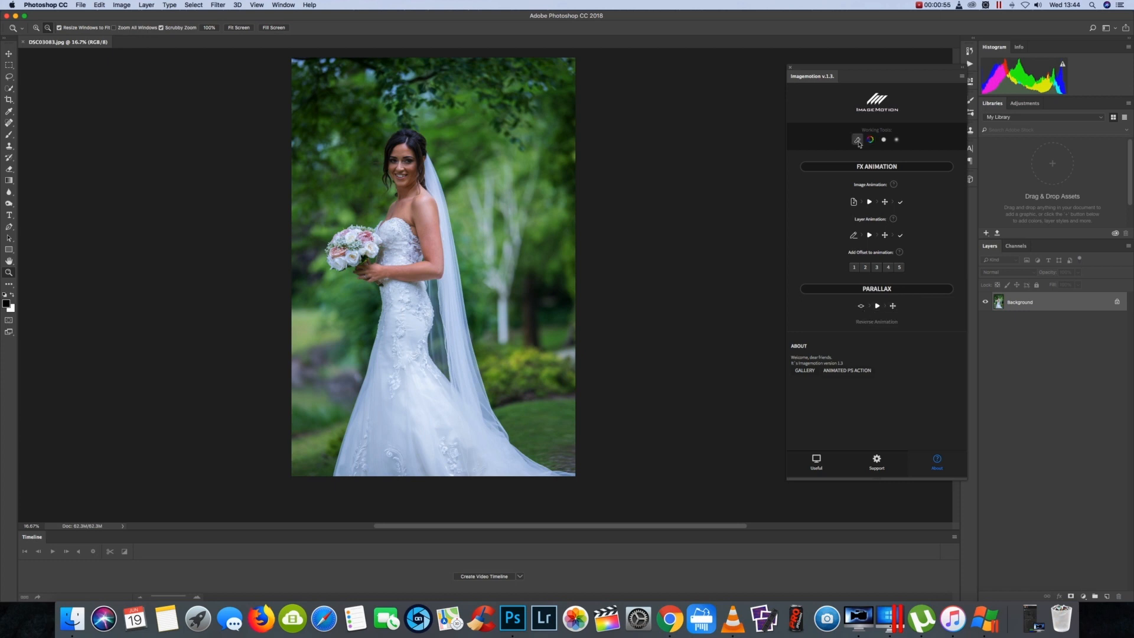
Configure the photo for ImageMotion and add the empty ObjectID_1 Parallax layer.
{"action": "left_click", "coordinate": [858, 138]}
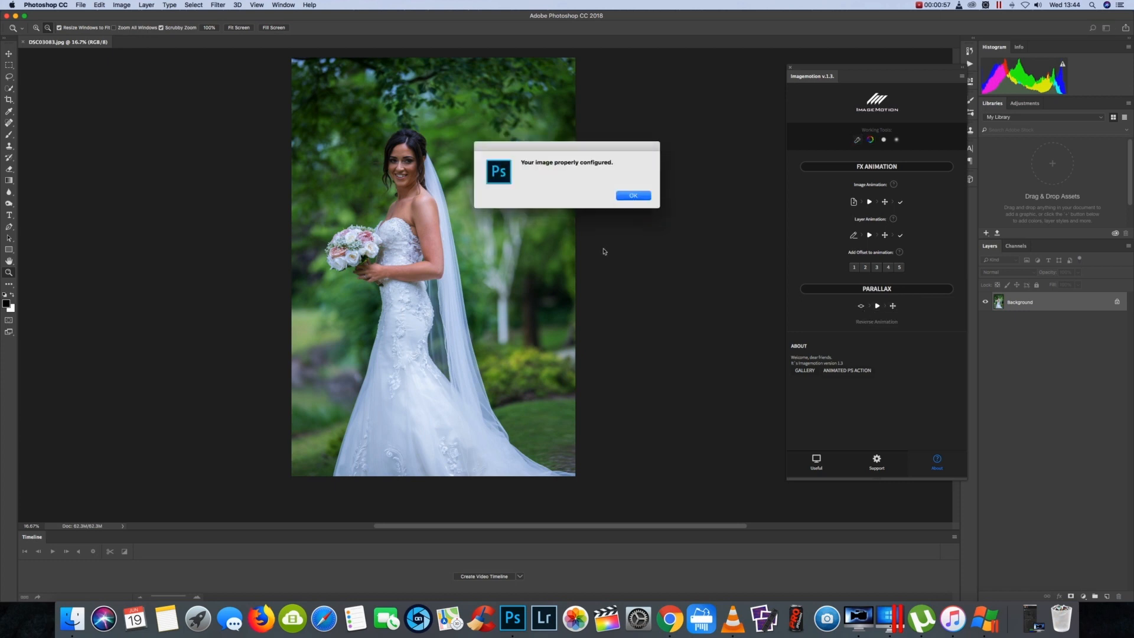
{"action": "left_click", "coordinate": [632, 195]}
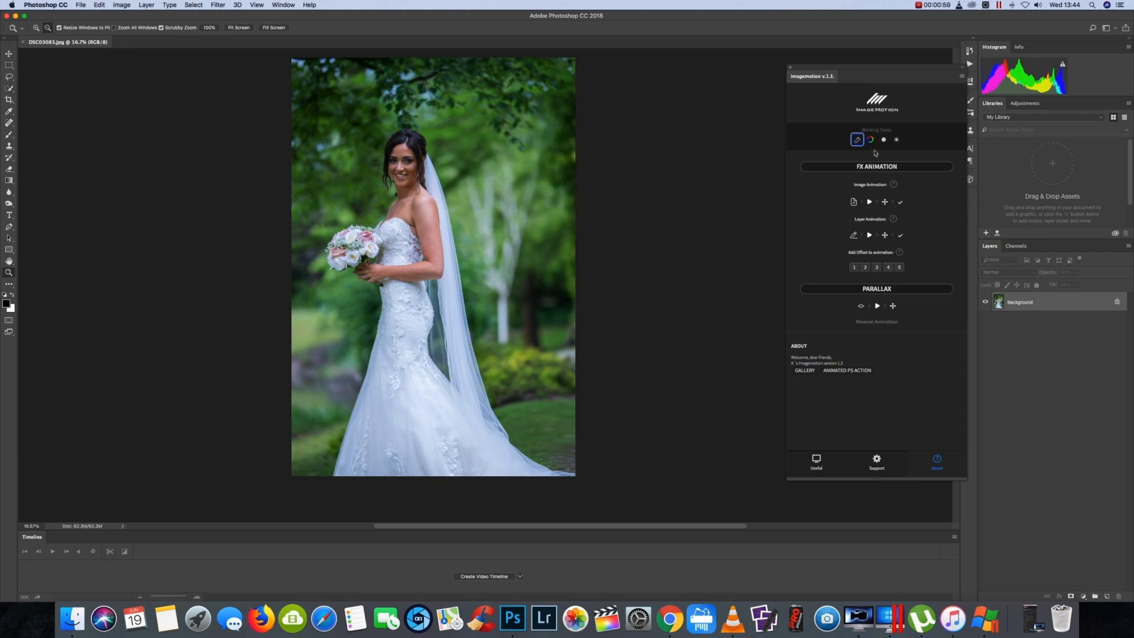
{"action": "mouse_move", "coordinate": [866, 351]}
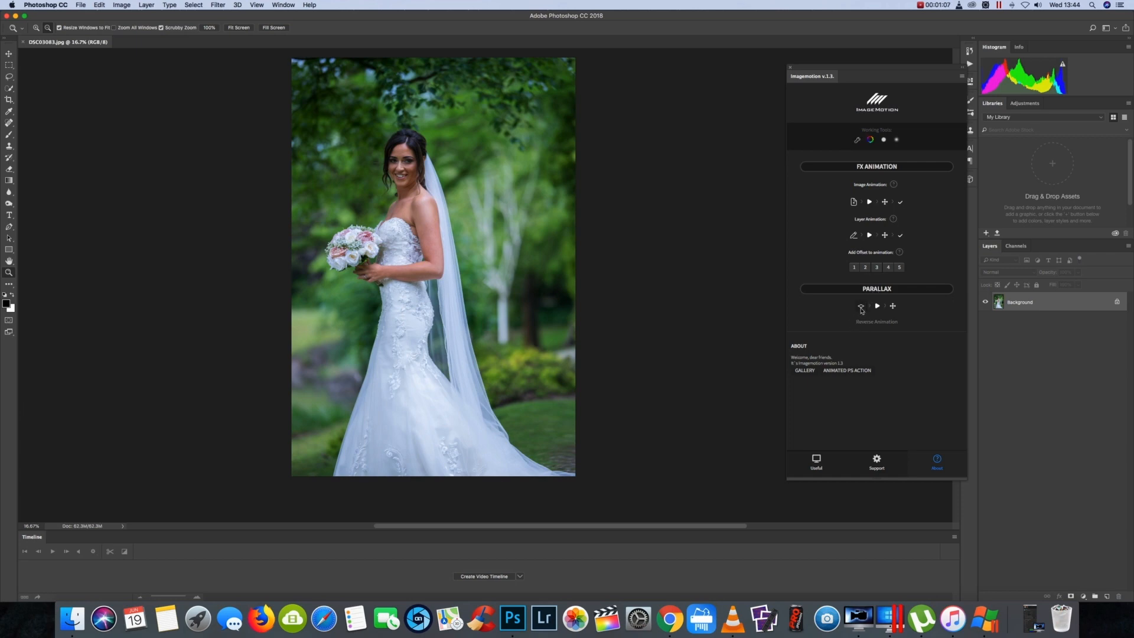
{"action": "left_click", "coordinate": [854, 200]}
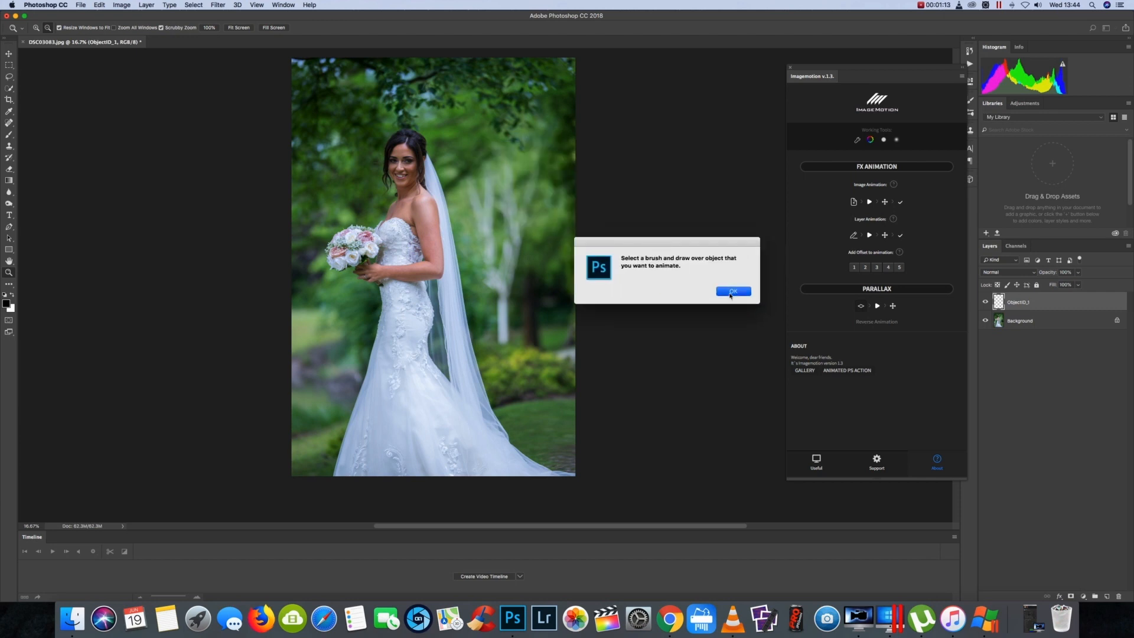
Dismiss the brush-over prompt and pick the Brush tool for painting on ObjectID_1.
{"action": "left_click", "coordinate": [731, 291]}
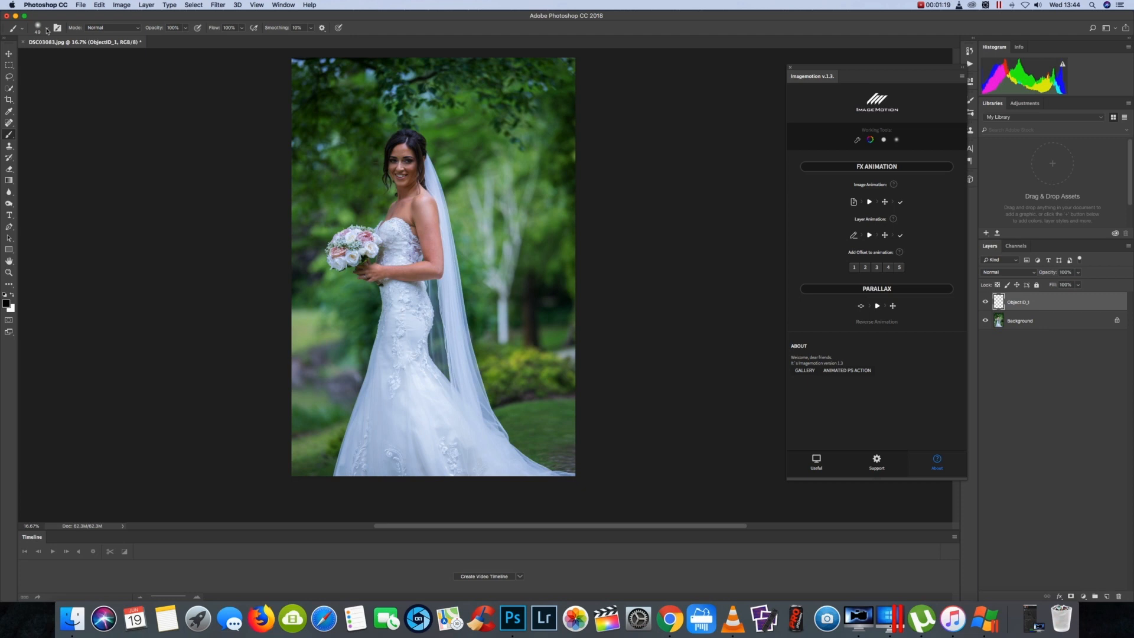
{"action": "left_click", "coordinate": [46, 28]}
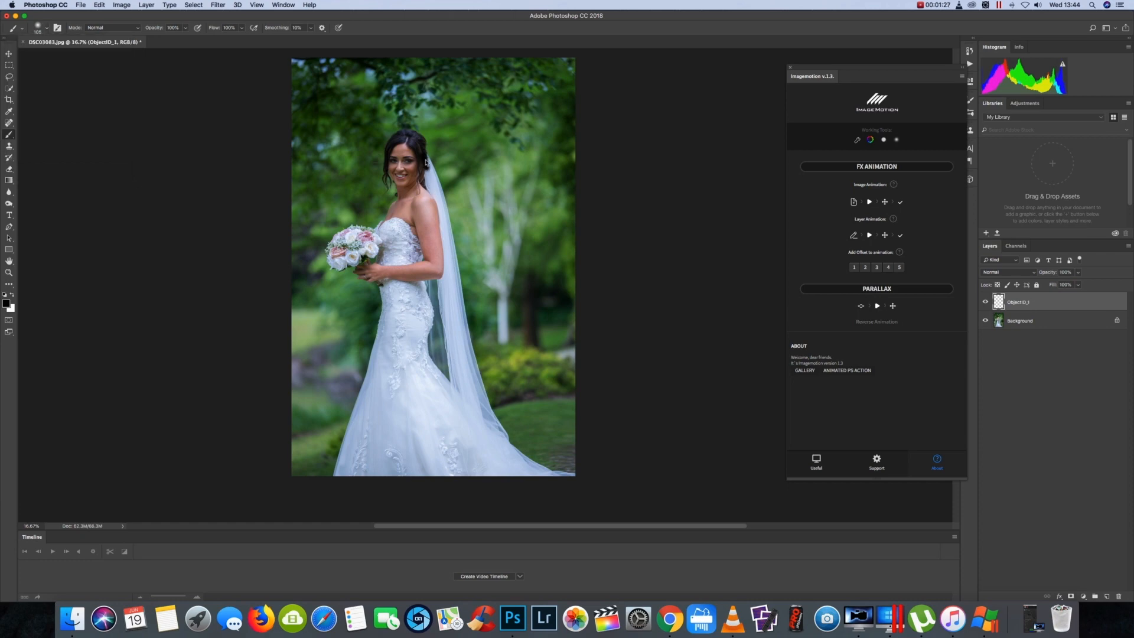
{"action": "mouse_move", "coordinate": [390, 226]}
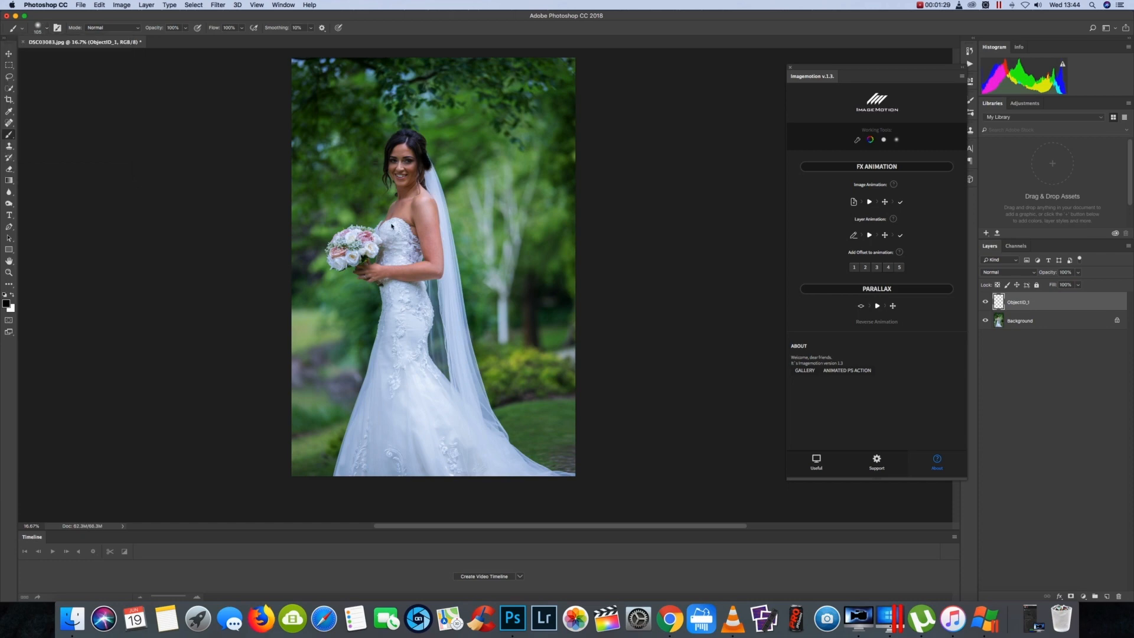
{"action": "mouse_move", "coordinate": [391, 303]}
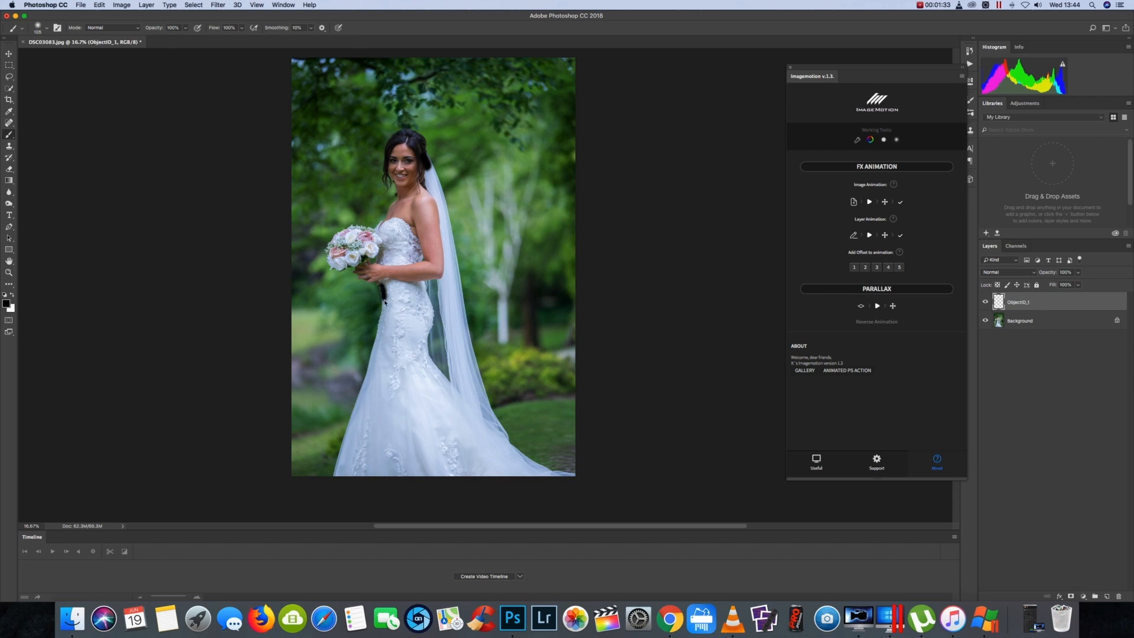
{"action": "mouse_move", "coordinate": [377, 332]}
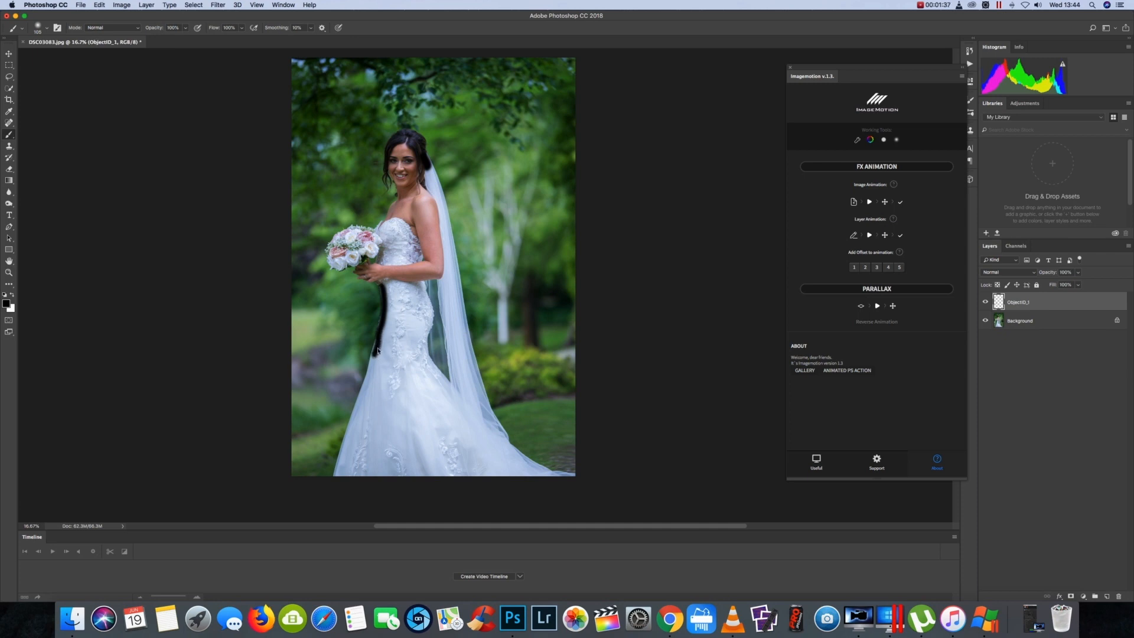
{"action": "mouse_move", "coordinate": [368, 383]}
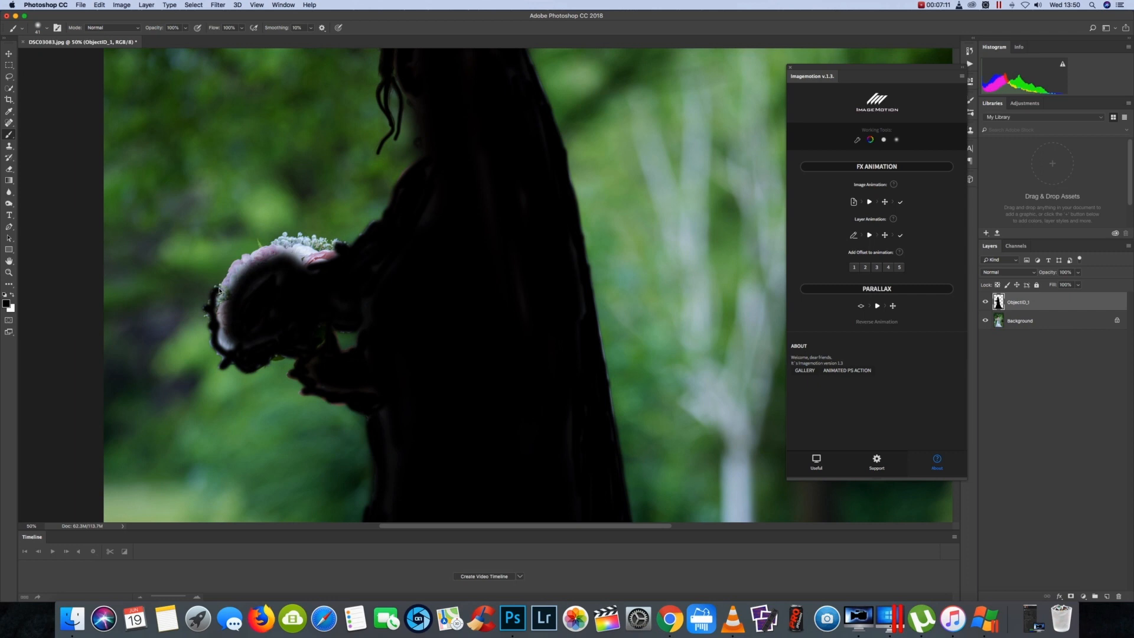
{"action": "mouse_move", "coordinate": [248, 262]}
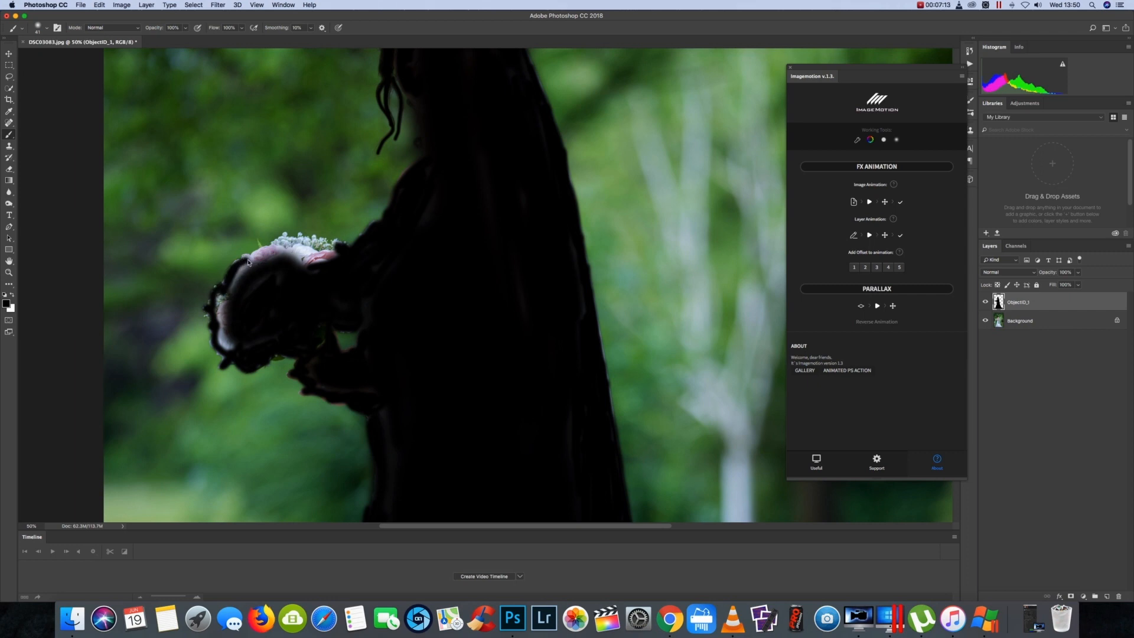
{"action": "mouse_move", "coordinate": [258, 244]}
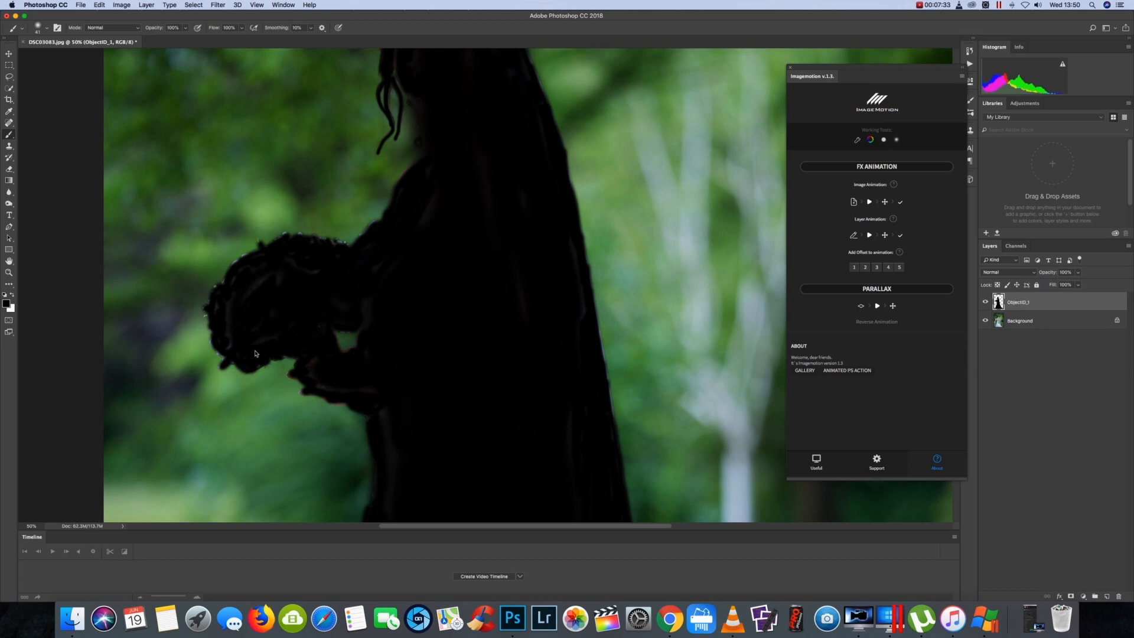
{"action": "mouse_move", "coordinate": [211, 316]}
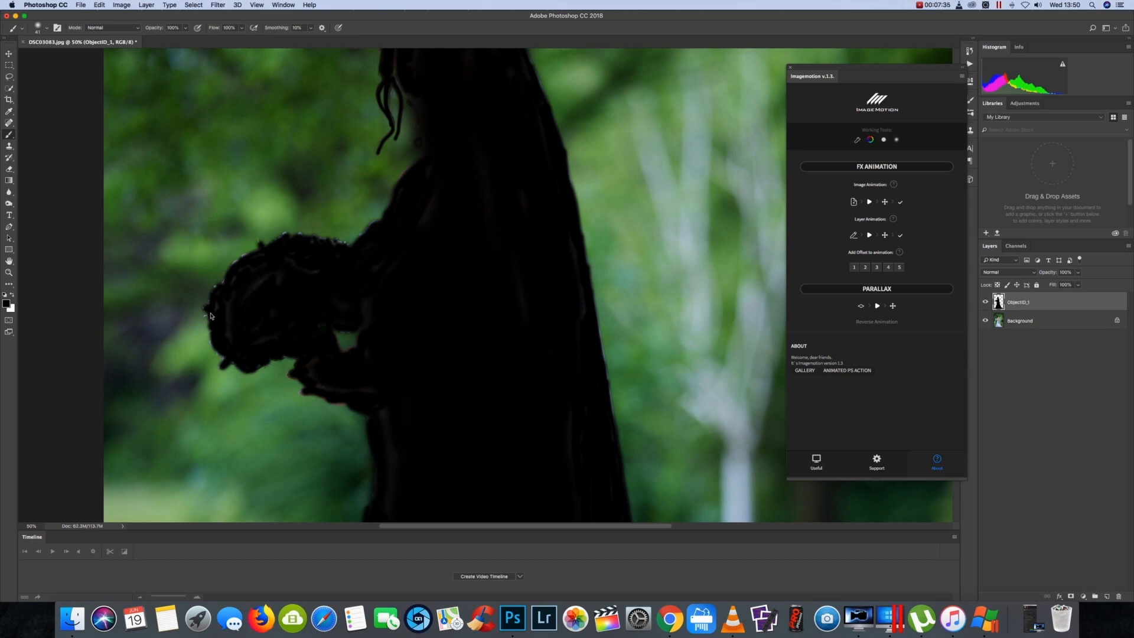
{"action": "mouse_move", "coordinate": [276, 251]}
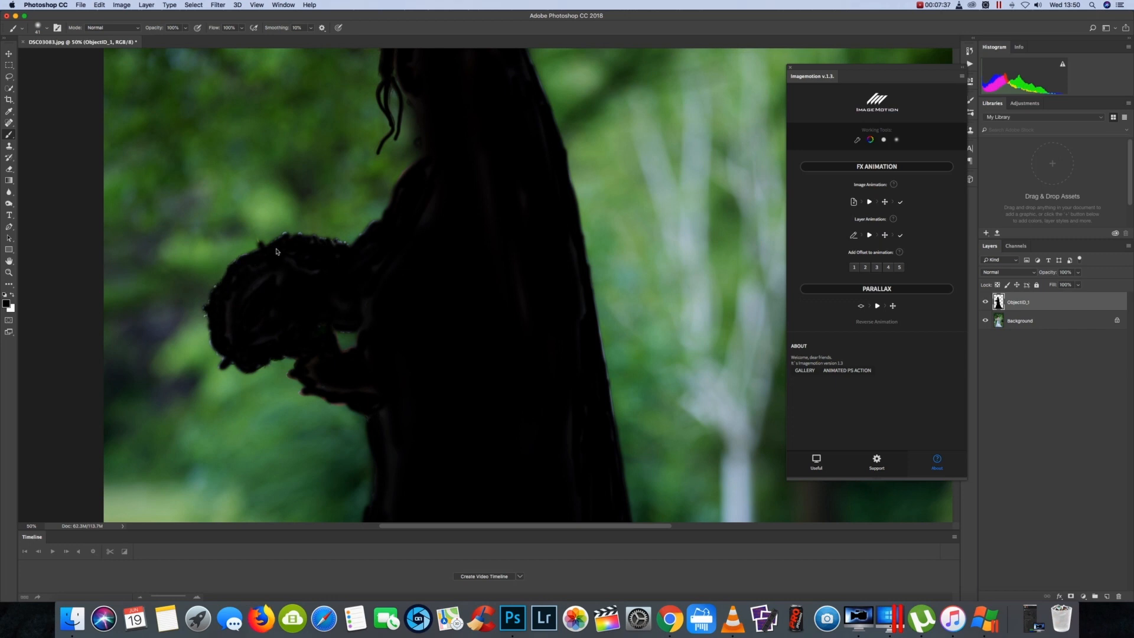
{"action": "mouse_move", "coordinate": [405, 267]}
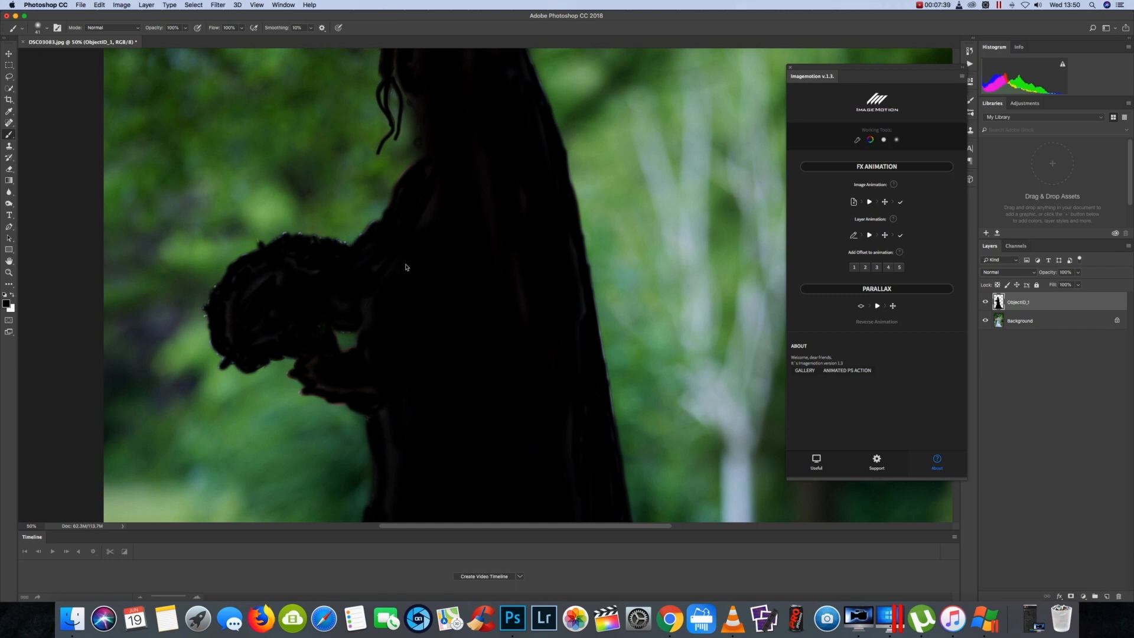
{"action": "mouse_move", "coordinate": [225, 305]}
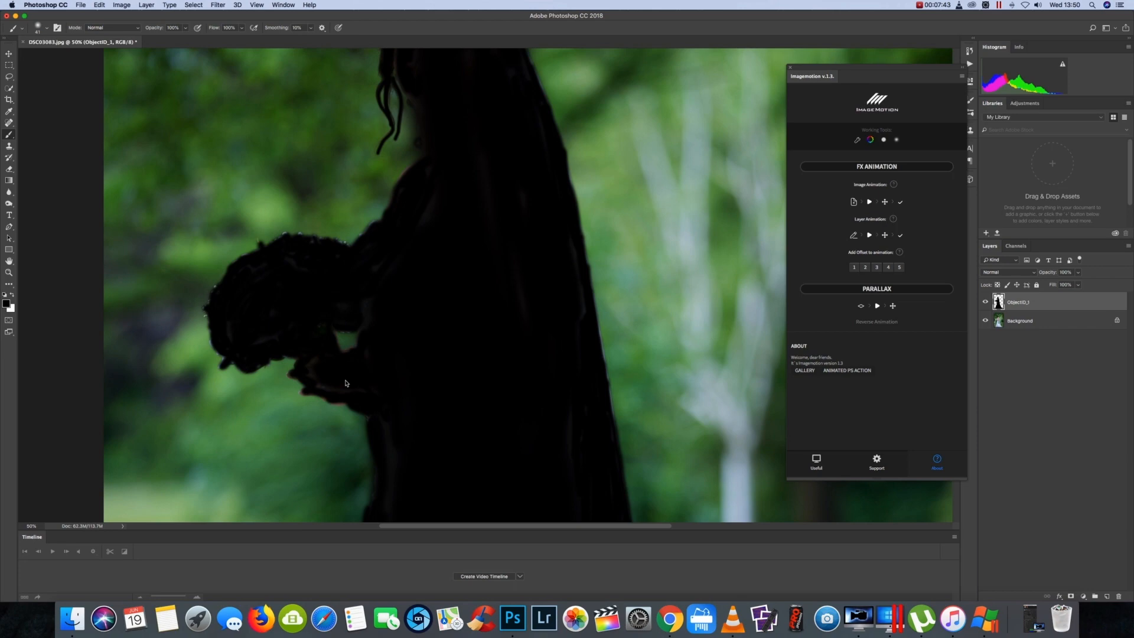
{"action": "mouse_move", "coordinate": [412, 364]}
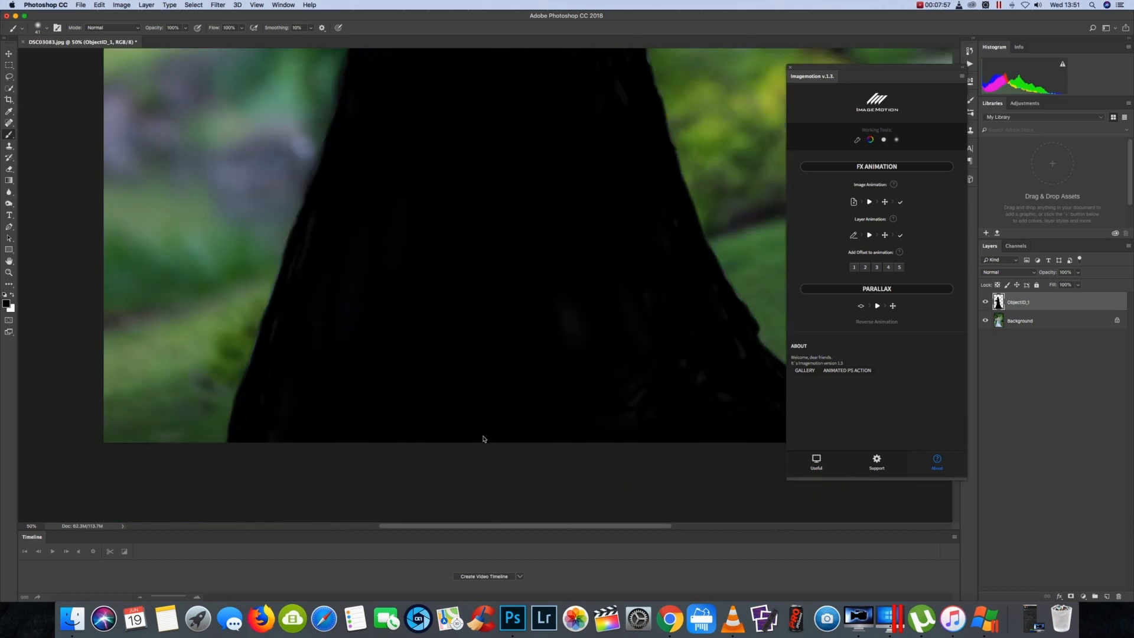
{"action": "mouse_move", "coordinate": [365, 436]}
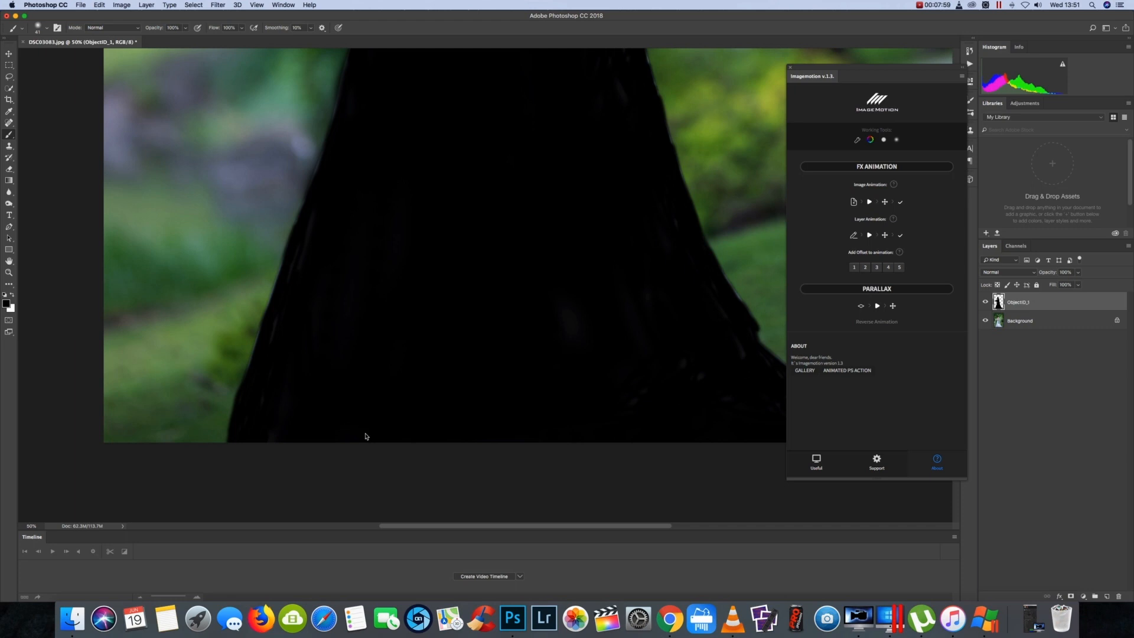
{"action": "mouse_move", "coordinate": [343, 420]}
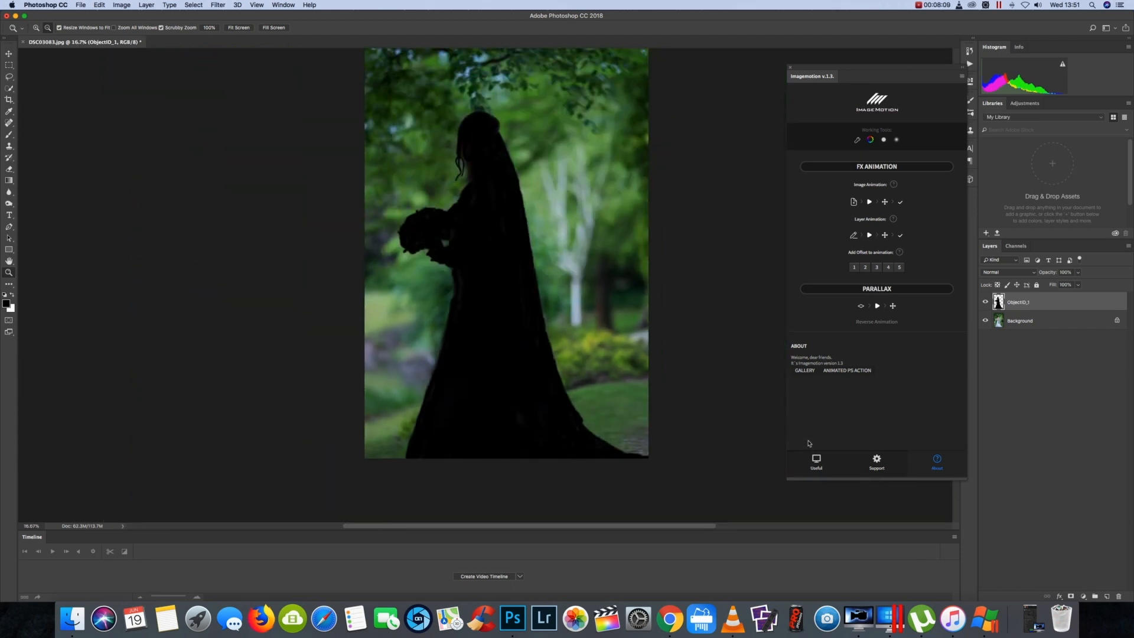
{"action": "mouse_move", "coordinate": [876, 322]}
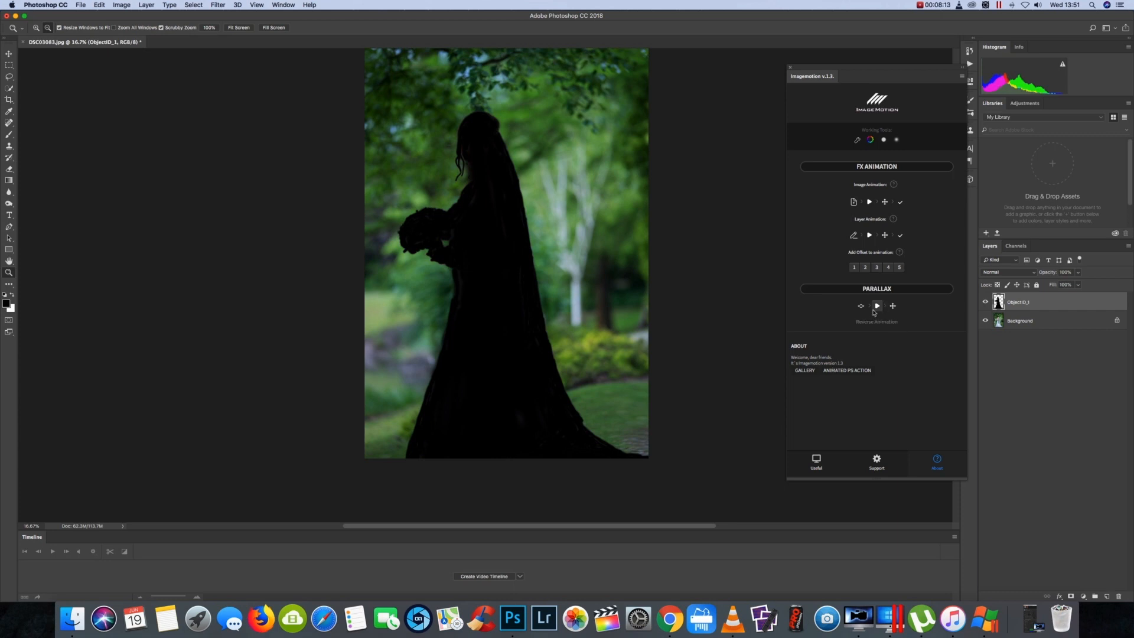
{"action": "mouse_move", "coordinate": [883, 360]}
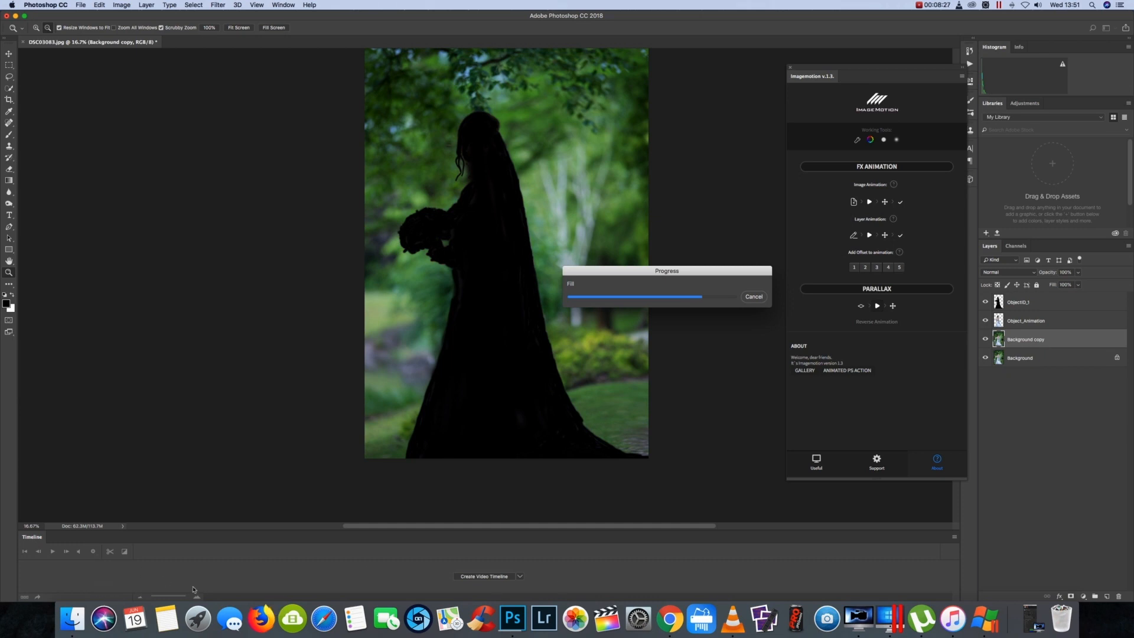
{"action": "mouse_move", "coordinate": [325, 581]}
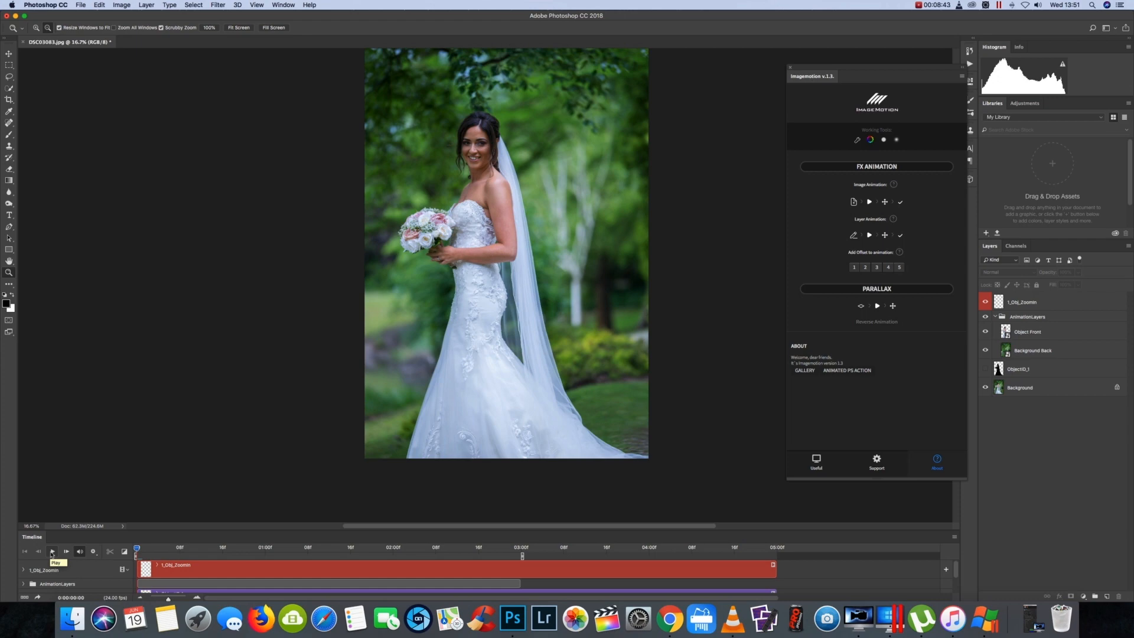
{"action": "left_click", "coordinate": [51, 551]}
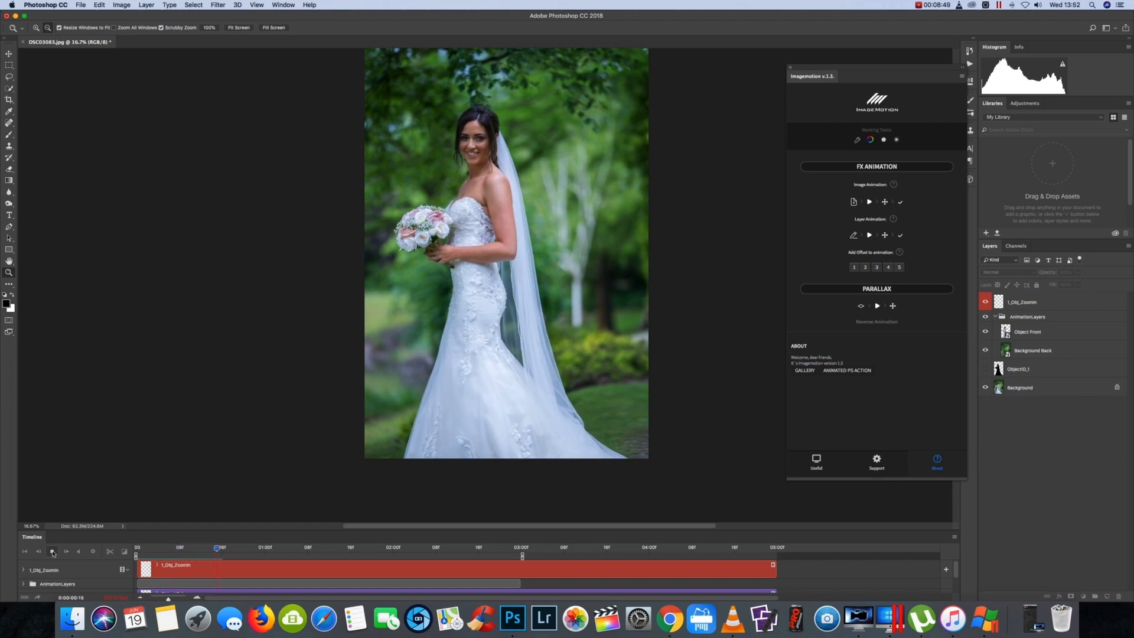
{"action": "left_click", "coordinate": [52, 550]}
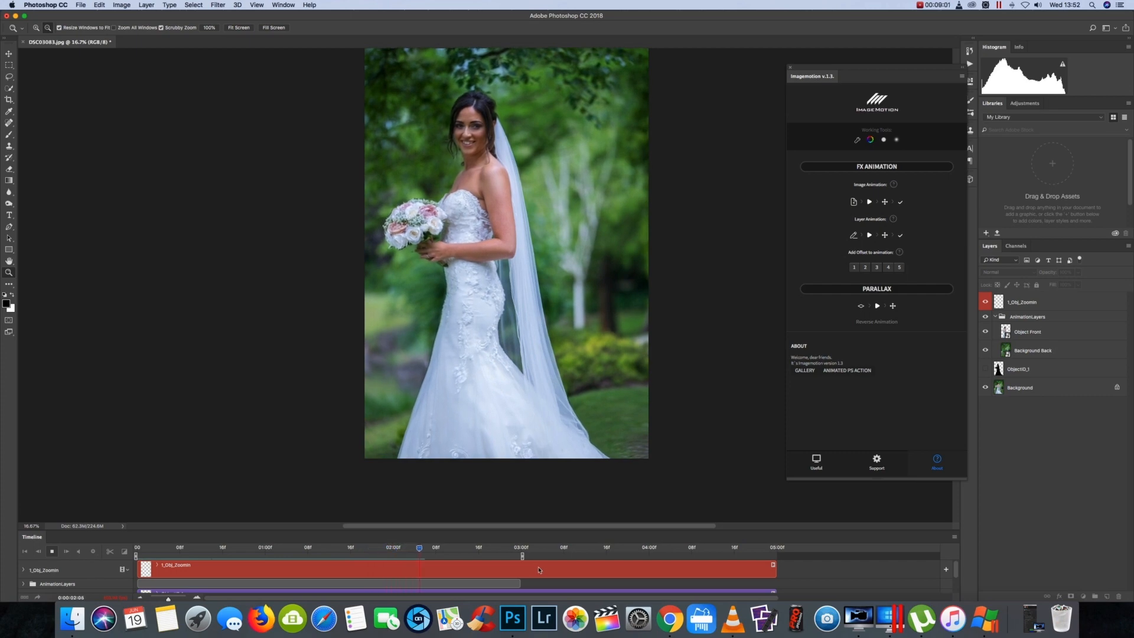
{"action": "left_click", "coordinate": [456, 547]}
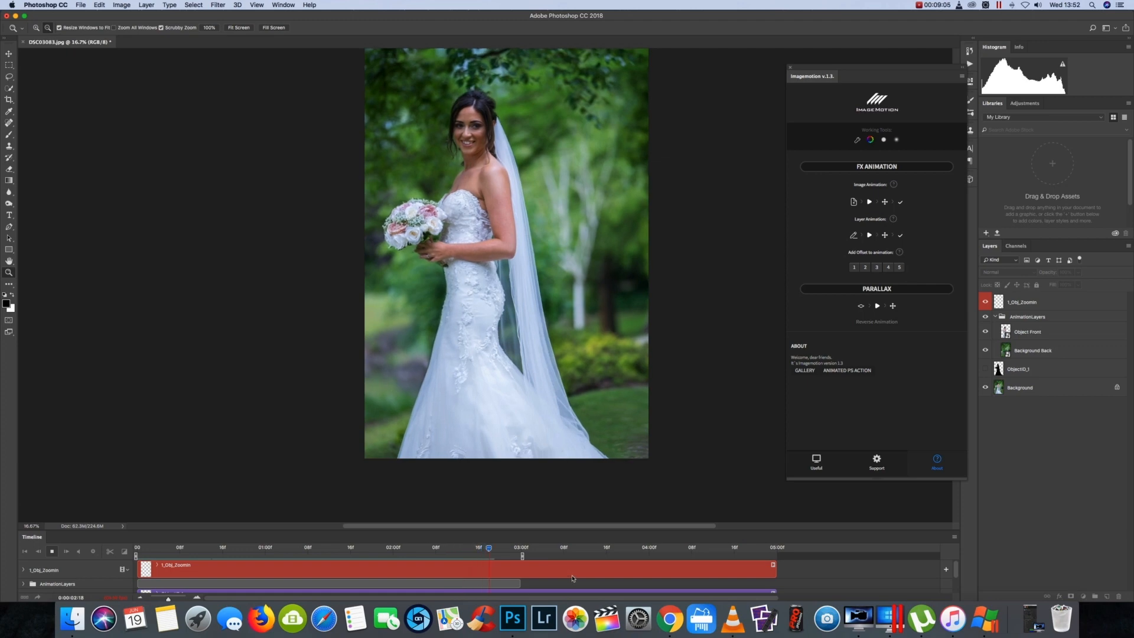
{"action": "left_click", "coordinate": [51, 551]}
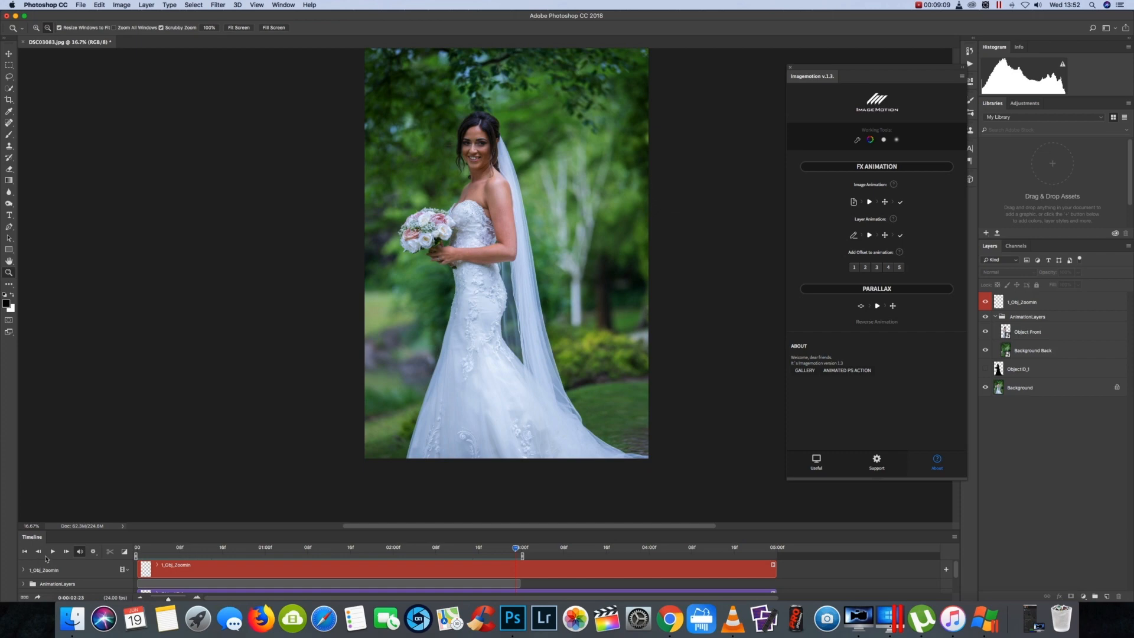
{"action": "left_click", "coordinate": [51, 551]}
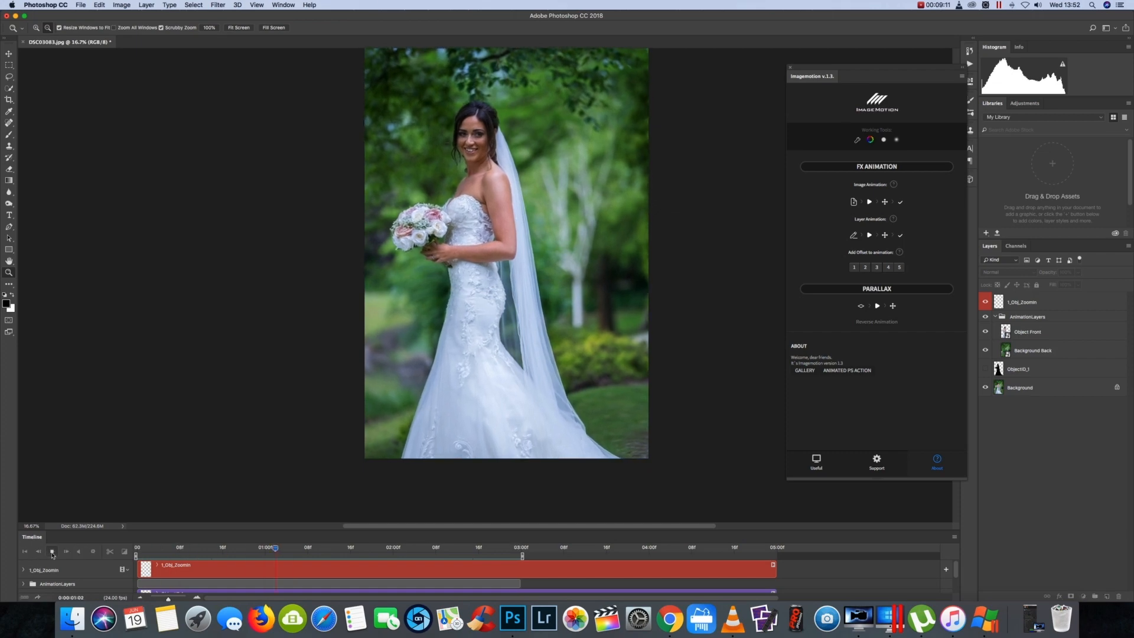
{"action": "left_click", "coordinate": [52, 551]}
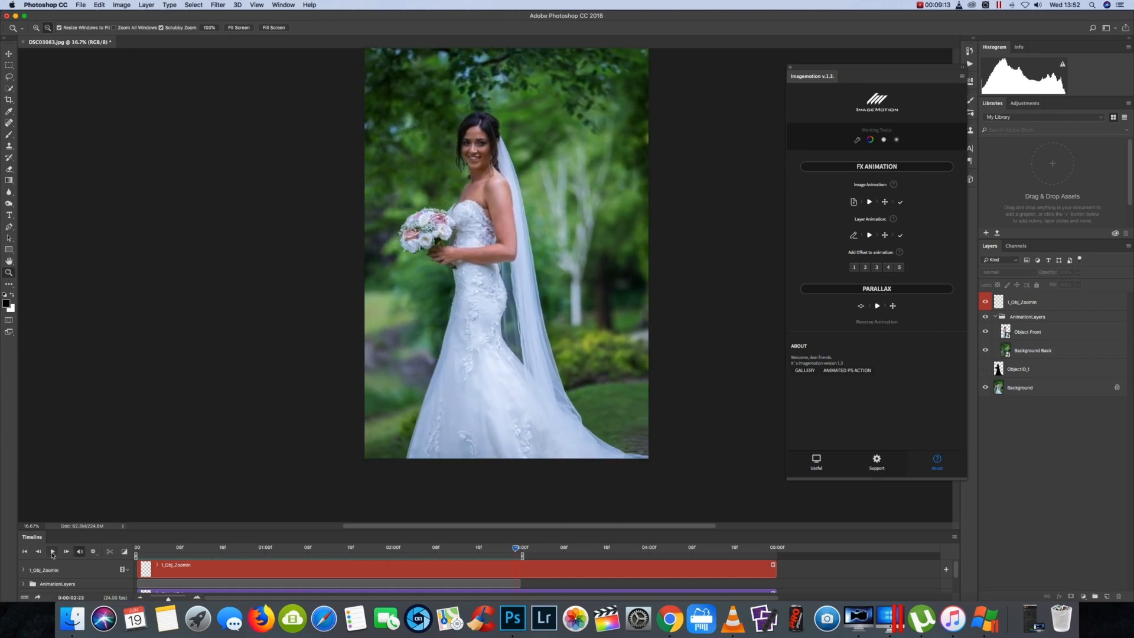
{"action": "left_click", "coordinate": [52, 550]}
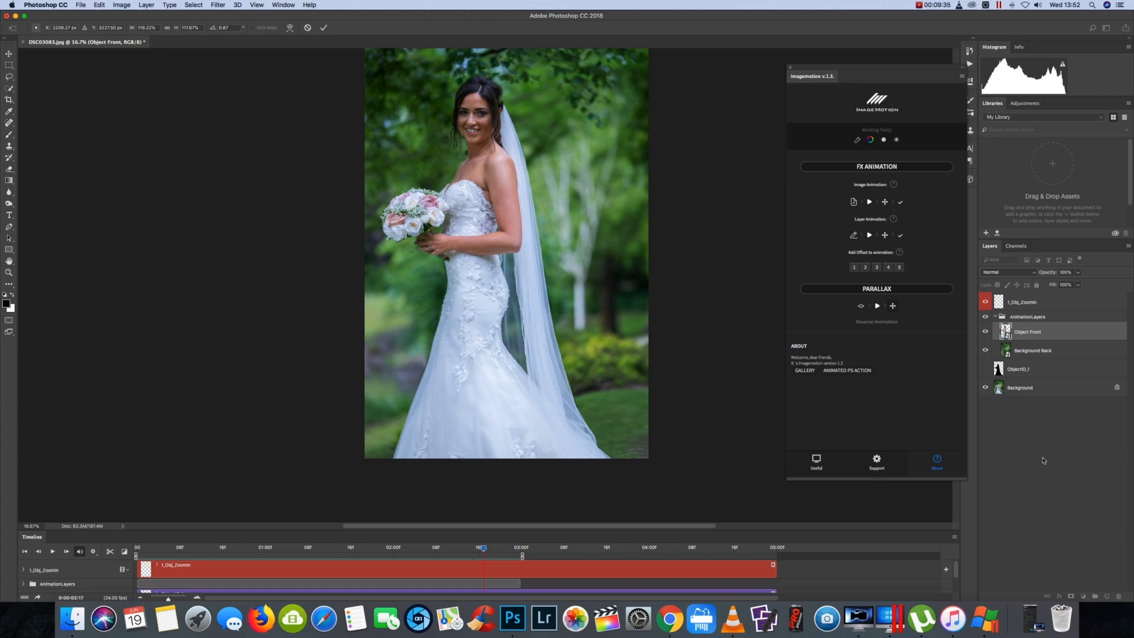
Select the Background Back layer for resizing.
{"action": "left_click", "coordinate": [1033, 350]}
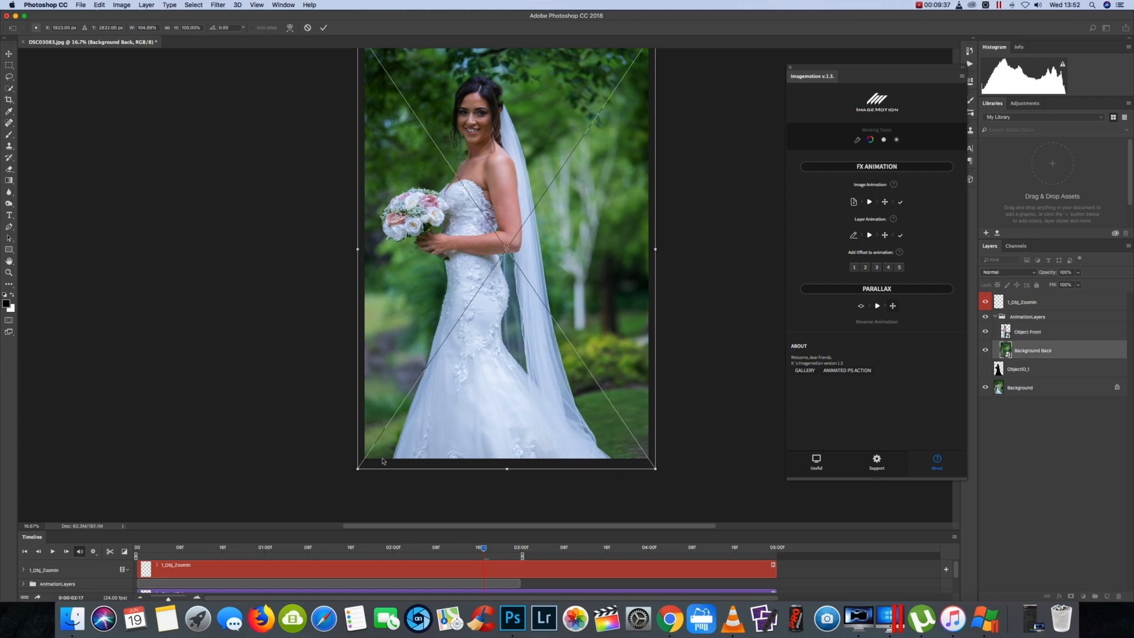
{"action": "mouse_move", "coordinate": [360, 473]}
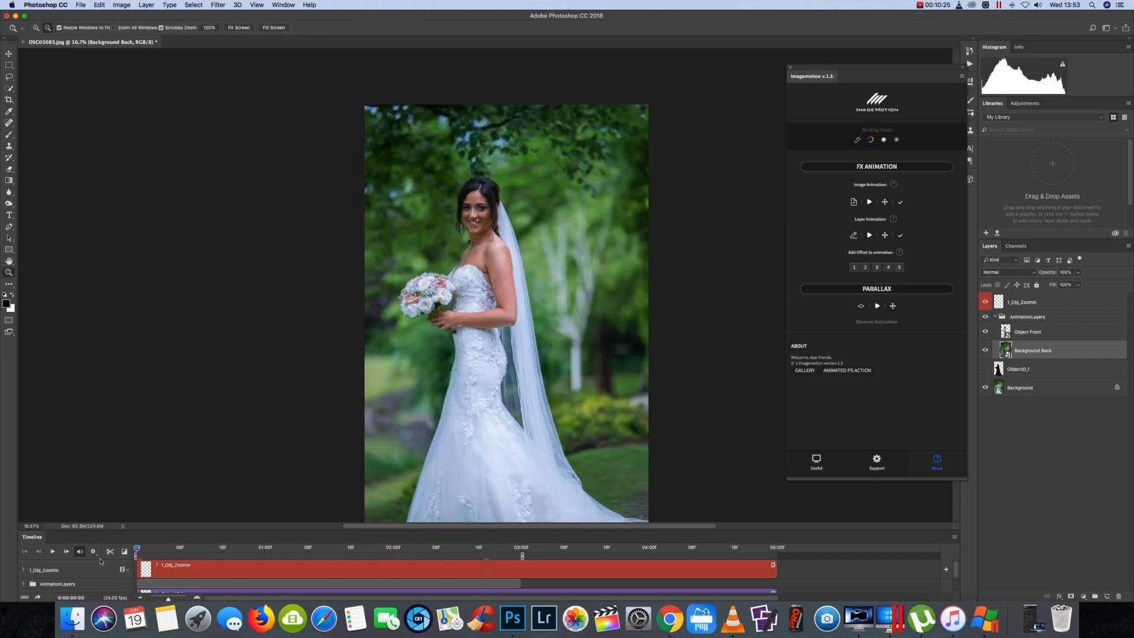
{"action": "left_click", "coordinate": [52, 551]}
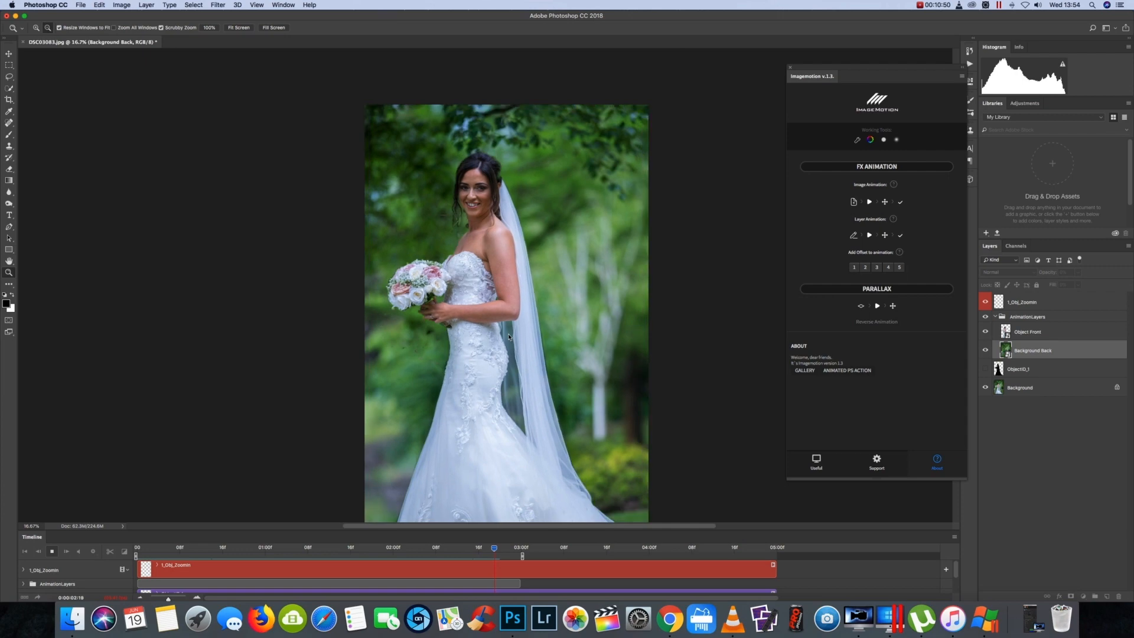
{"action": "left_click", "coordinate": [51, 551]}
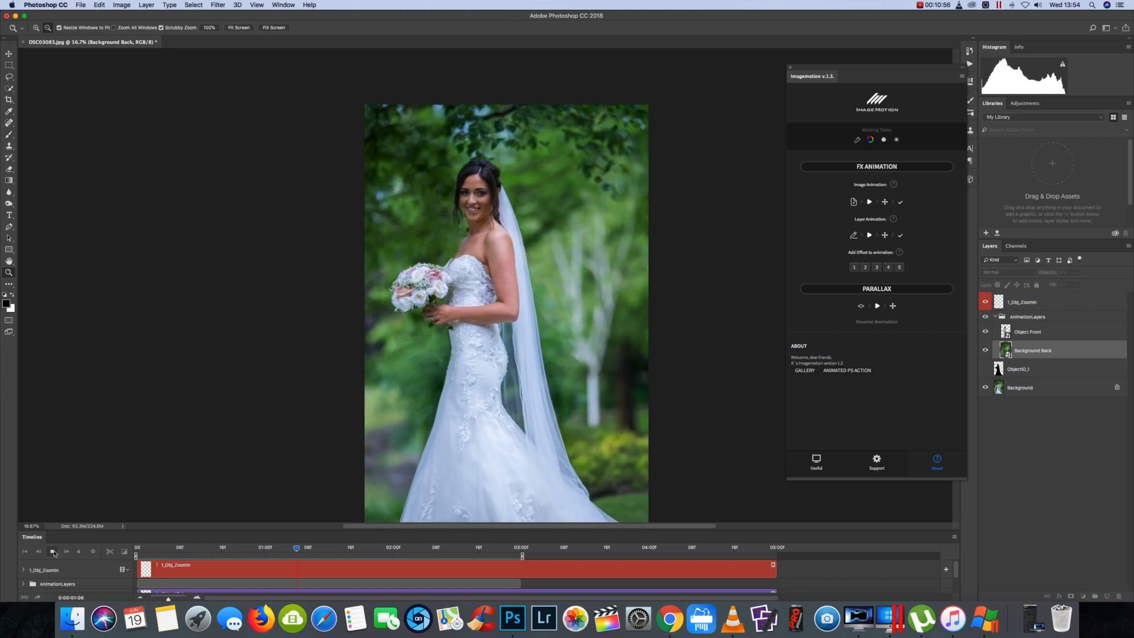
{"action": "left_click", "coordinate": [52, 551]}
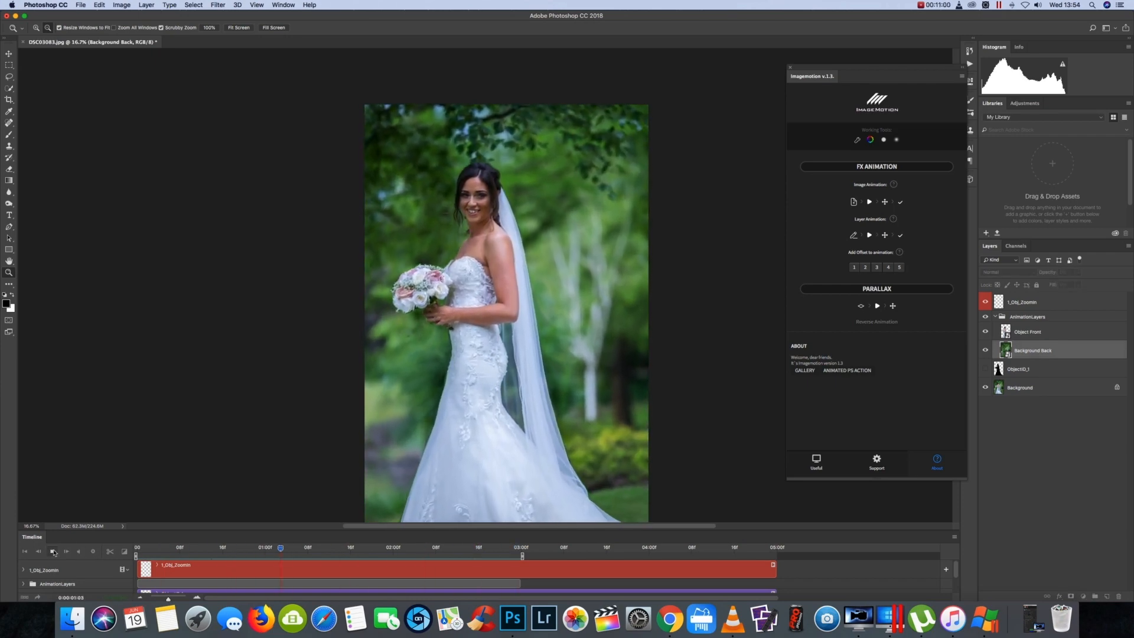
{"action": "left_click", "coordinate": [52, 551]}
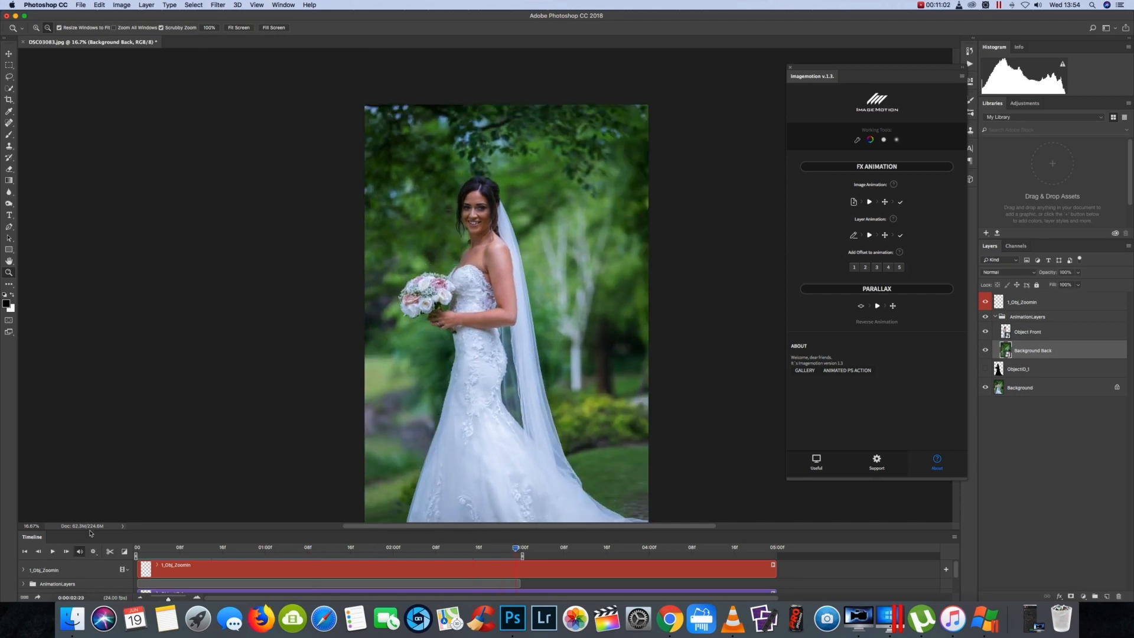
{"action": "mouse_move", "coordinate": [510, 151]}
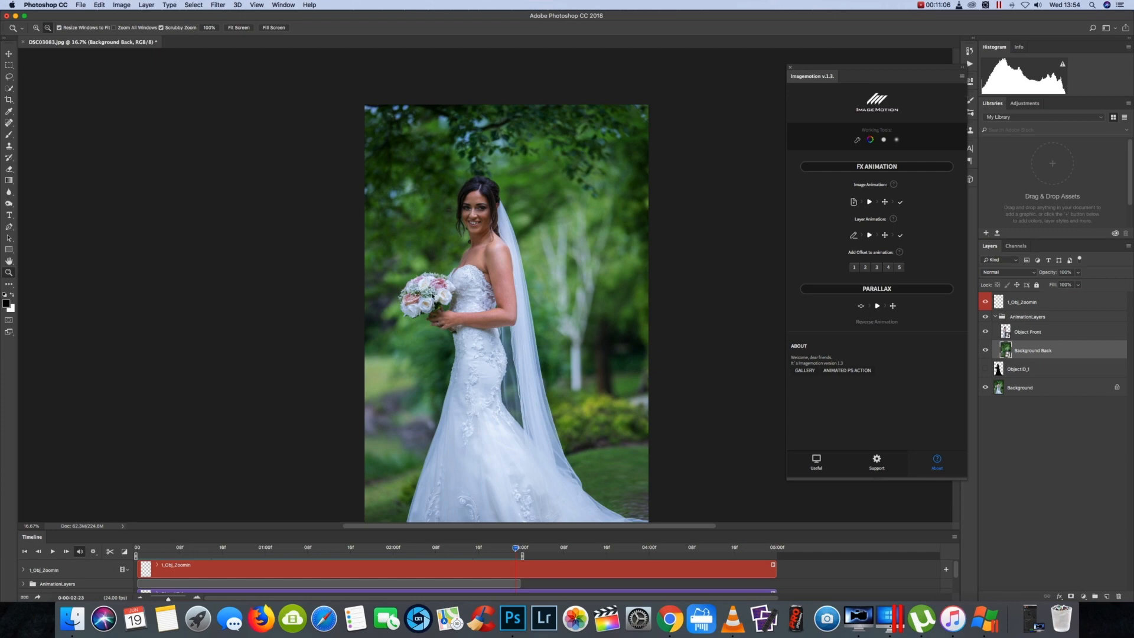
{"action": "mouse_move", "coordinate": [564, 346]}
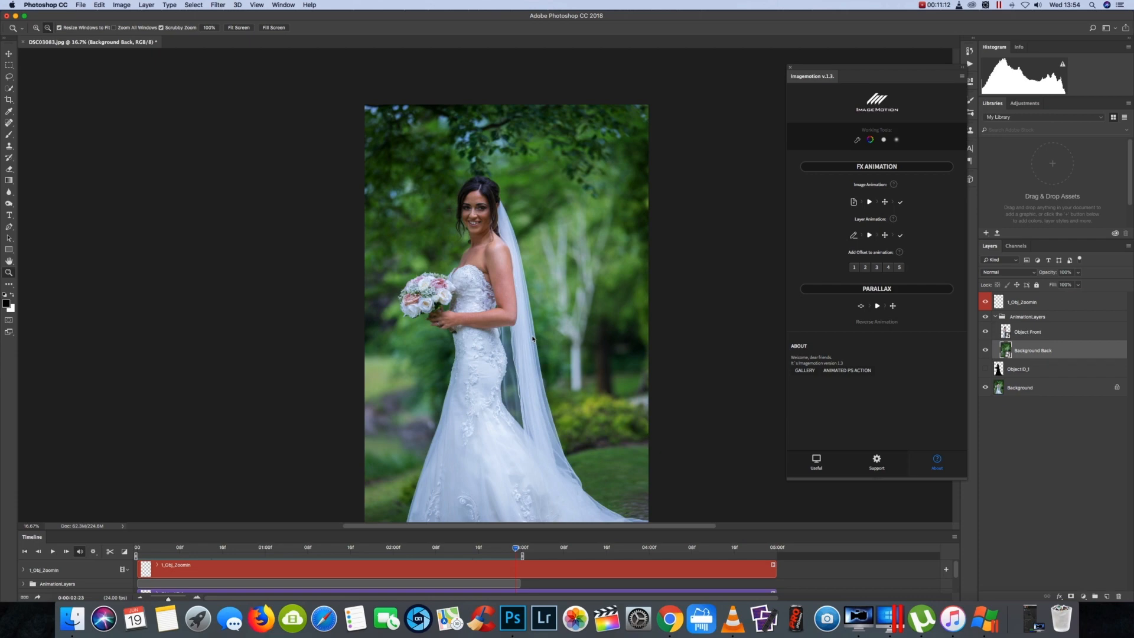
{"action": "mouse_move", "coordinate": [558, 390]}
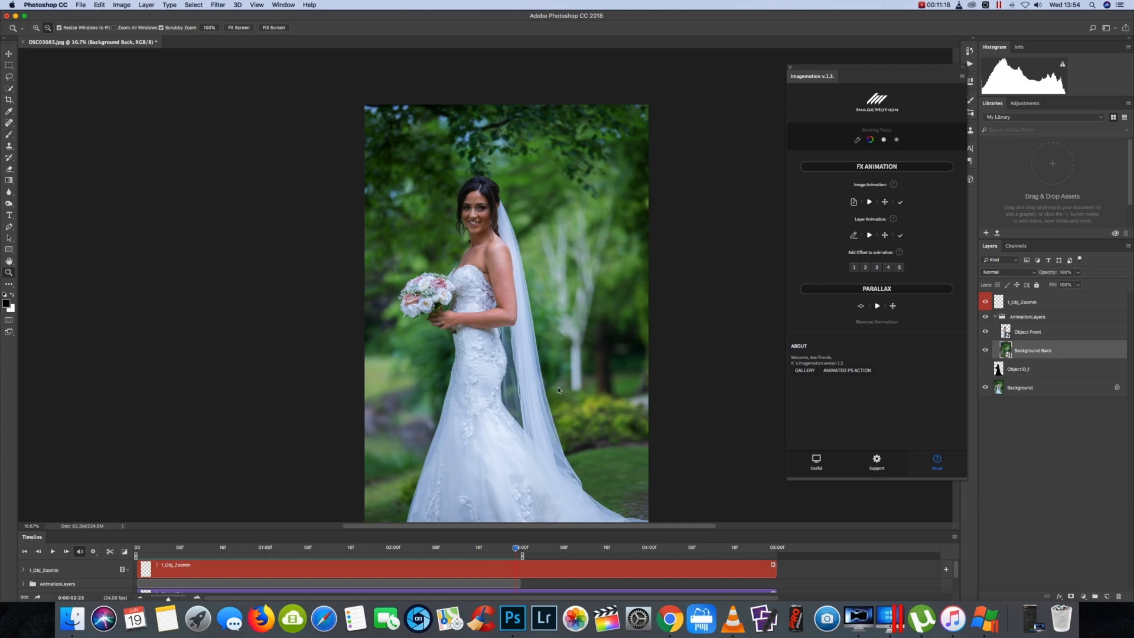
{"action": "mouse_move", "coordinate": [479, 473]}
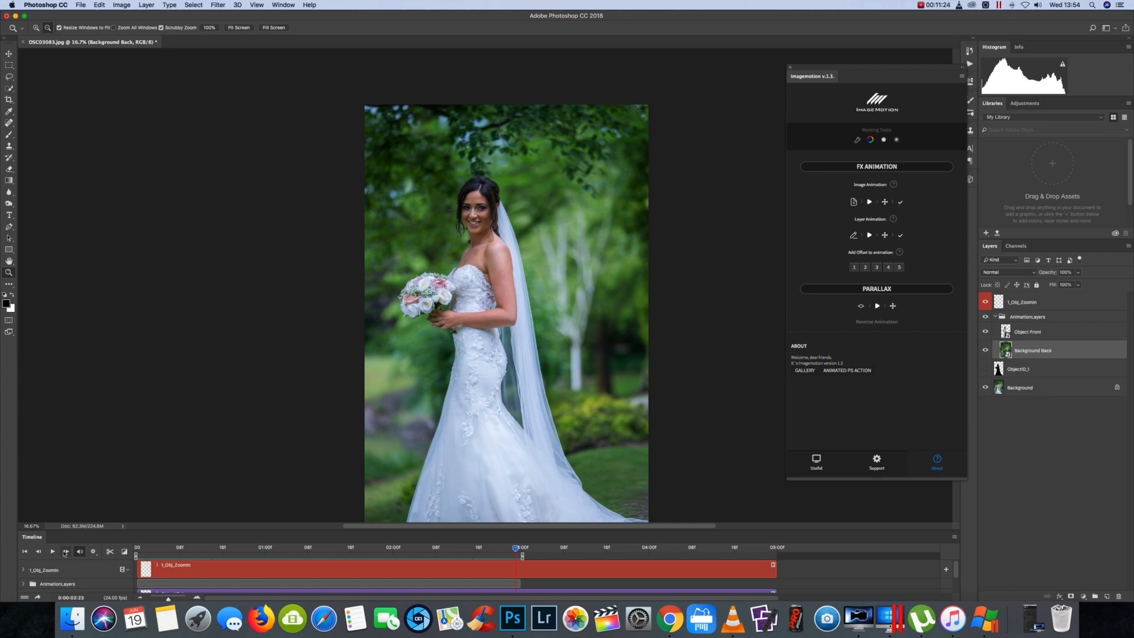
{"action": "left_click", "coordinate": [51, 551]}
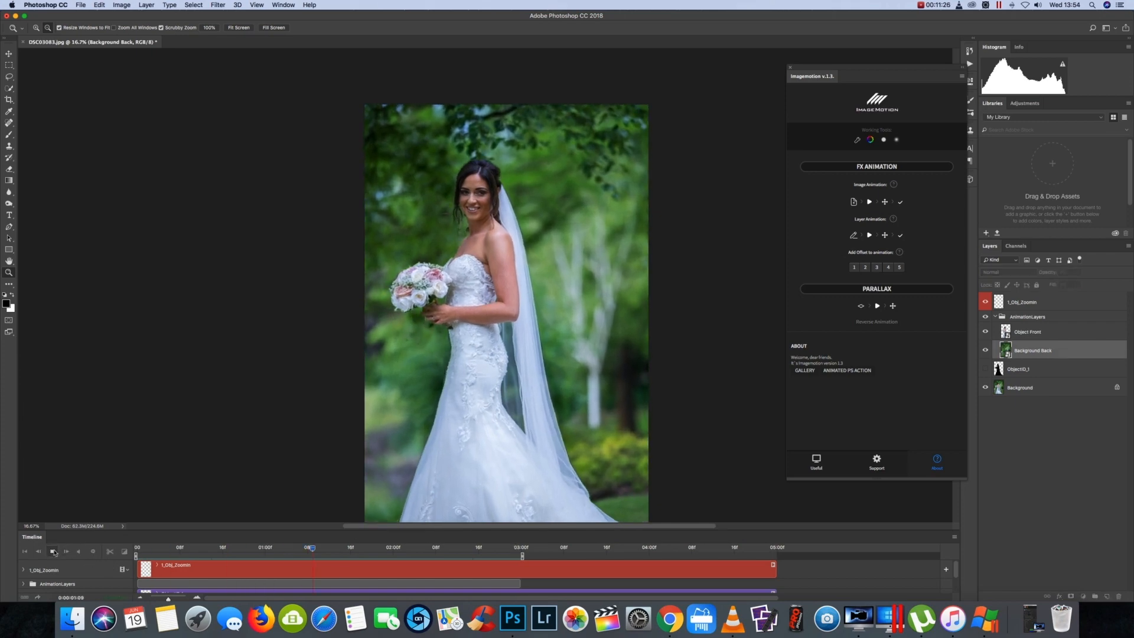
{"action": "left_click", "coordinate": [52, 551]}
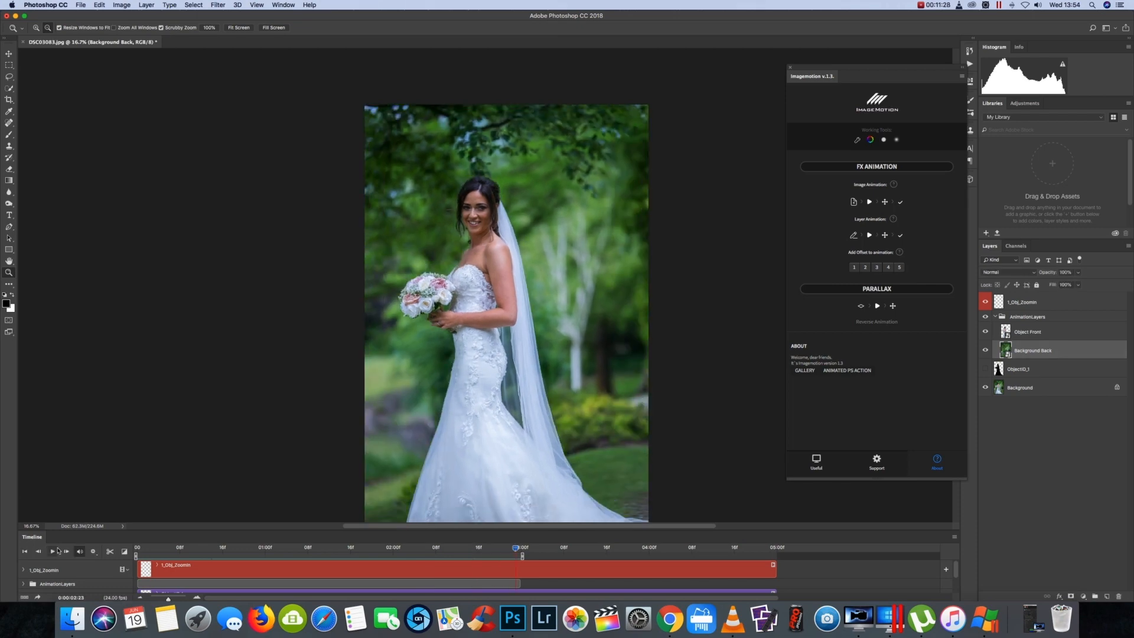
{"action": "left_click", "coordinate": [57, 551]}
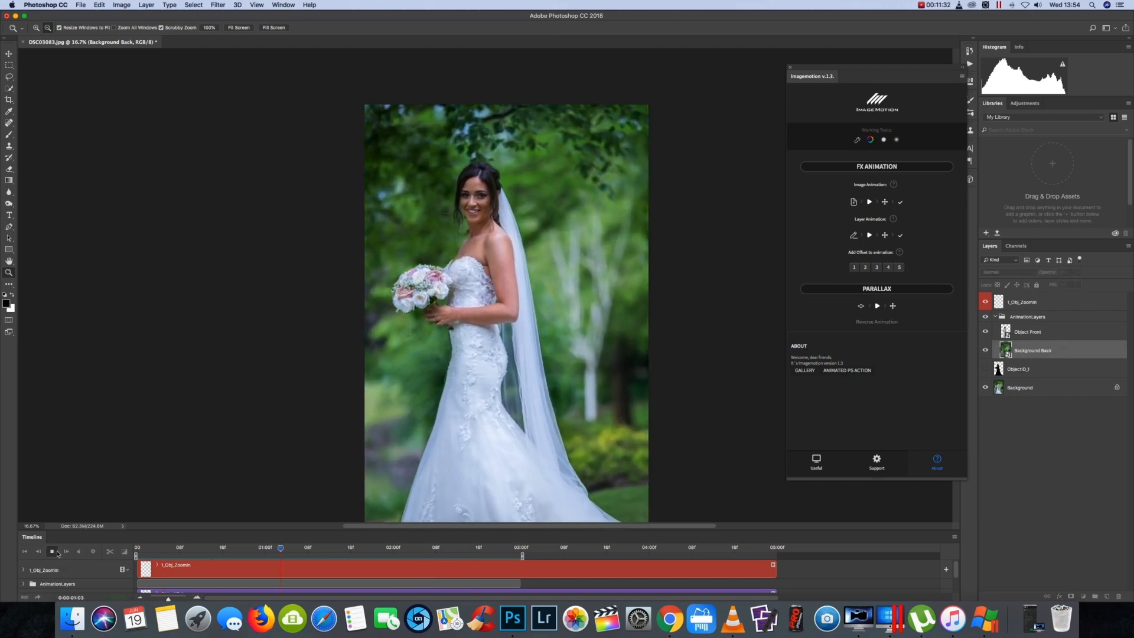
{"action": "left_click", "coordinate": [52, 551]}
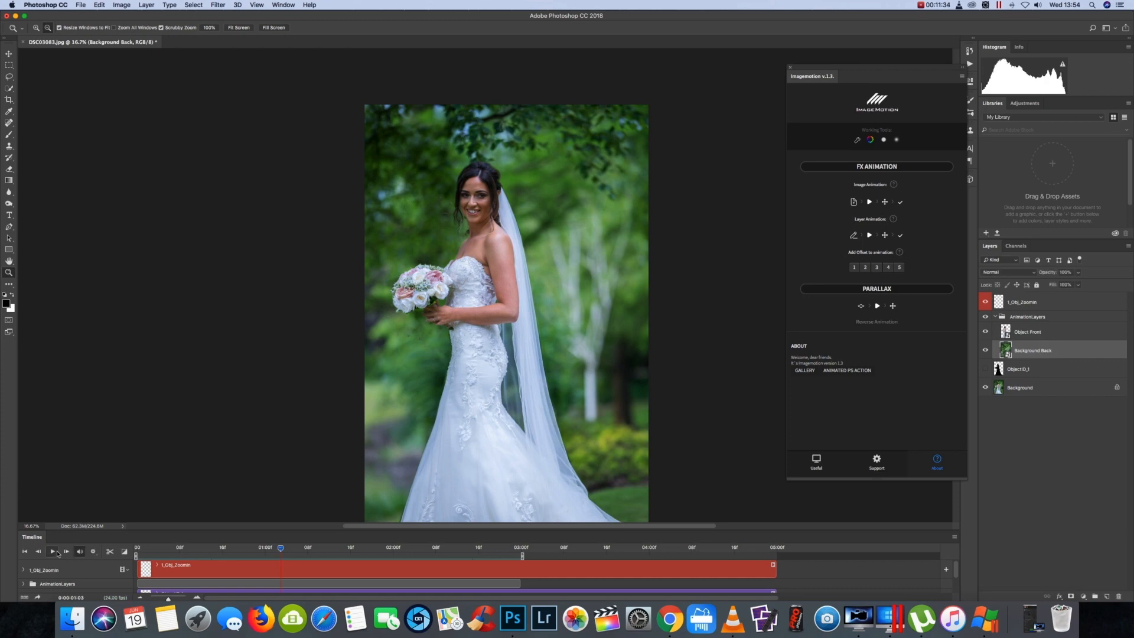
{"action": "left_click", "coordinate": [52, 551]}
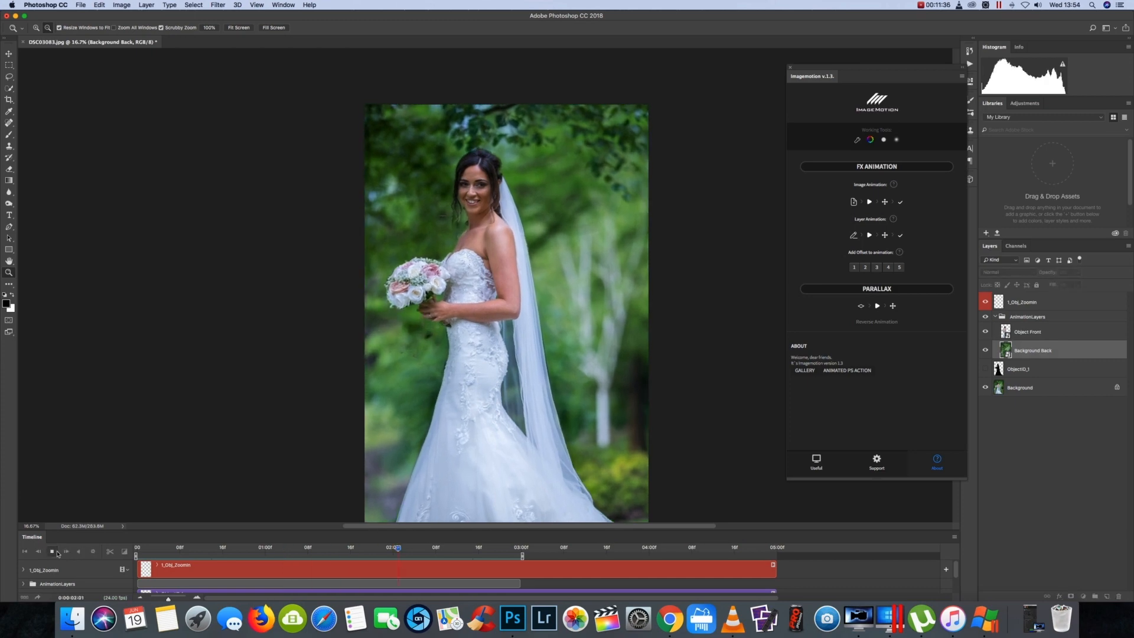
{"action": "left_click", "coordinate": [51, 551]}
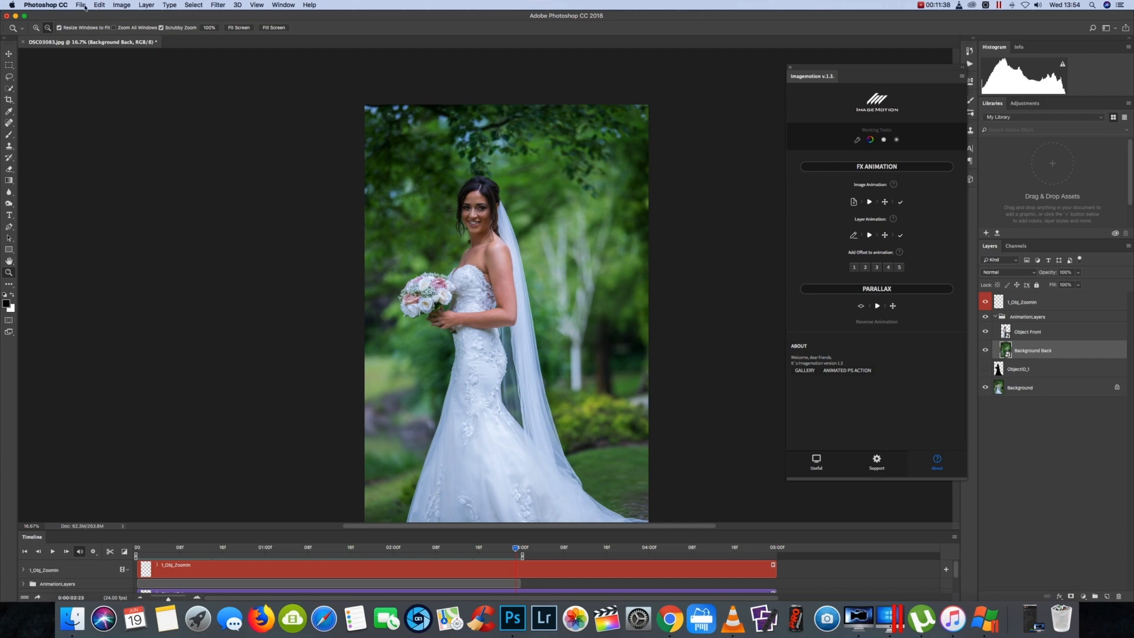
Render the animation via File > Export > Render Video as H.264 High Quality 1080p MP4.
{"action": "left_click", "coordinate": [80, 5]}
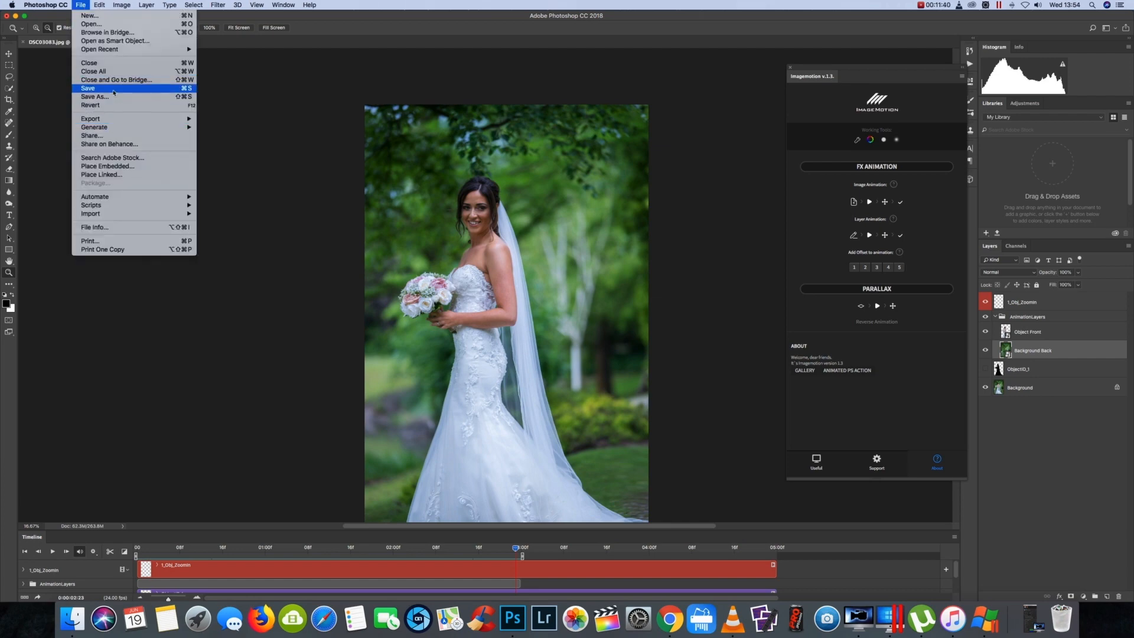
{"action": "left_click", "coordinate": [121, 5]}
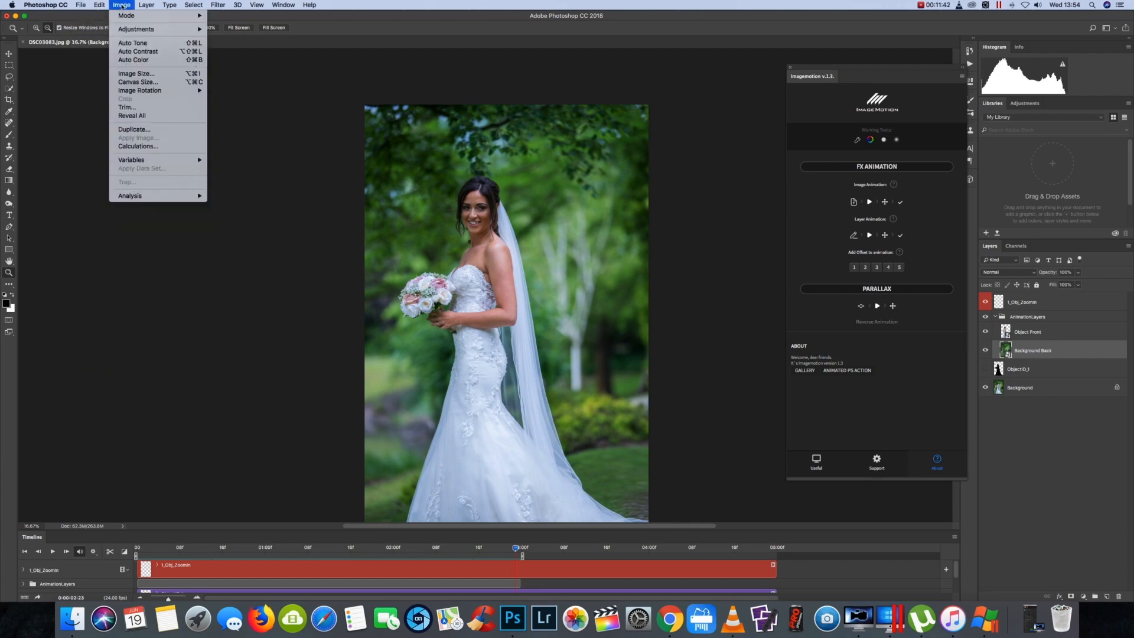
{"action": "left_click", "coordinate": [81, 5]}
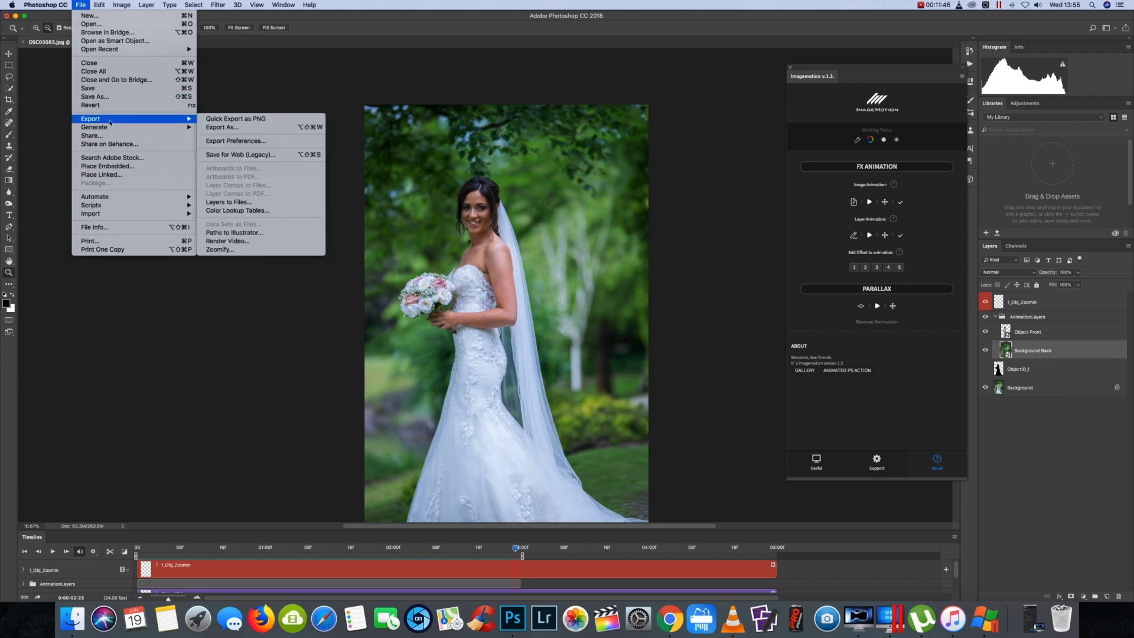
{"action": "mouse_move", "coordinate": [235, 119]}
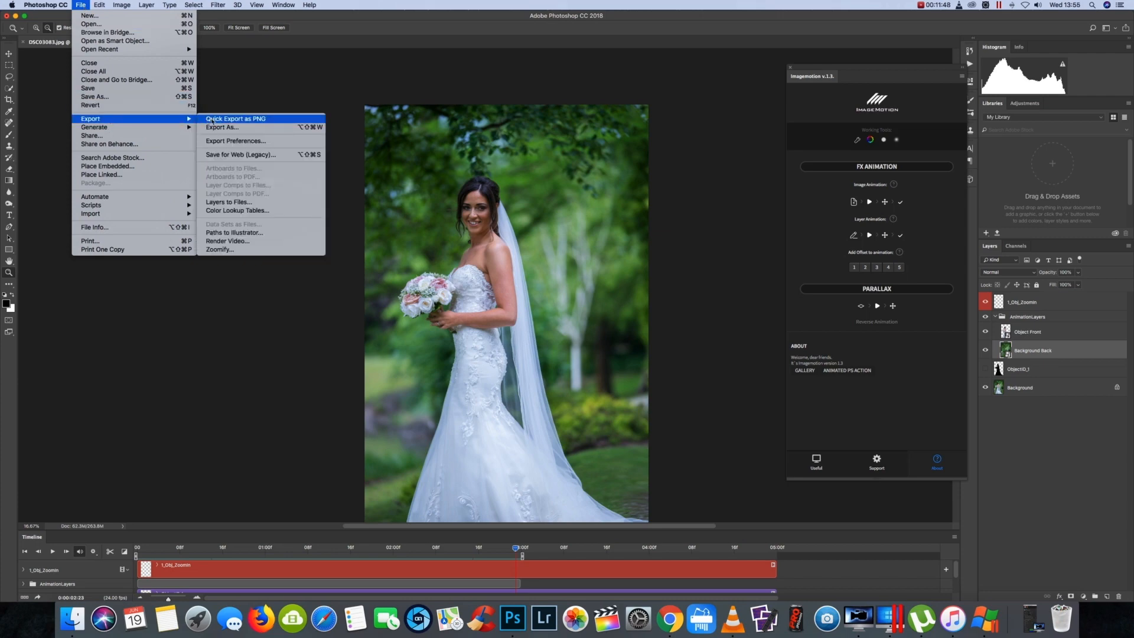
{"action": "mouse_move", "coordinate": [94, 127]}
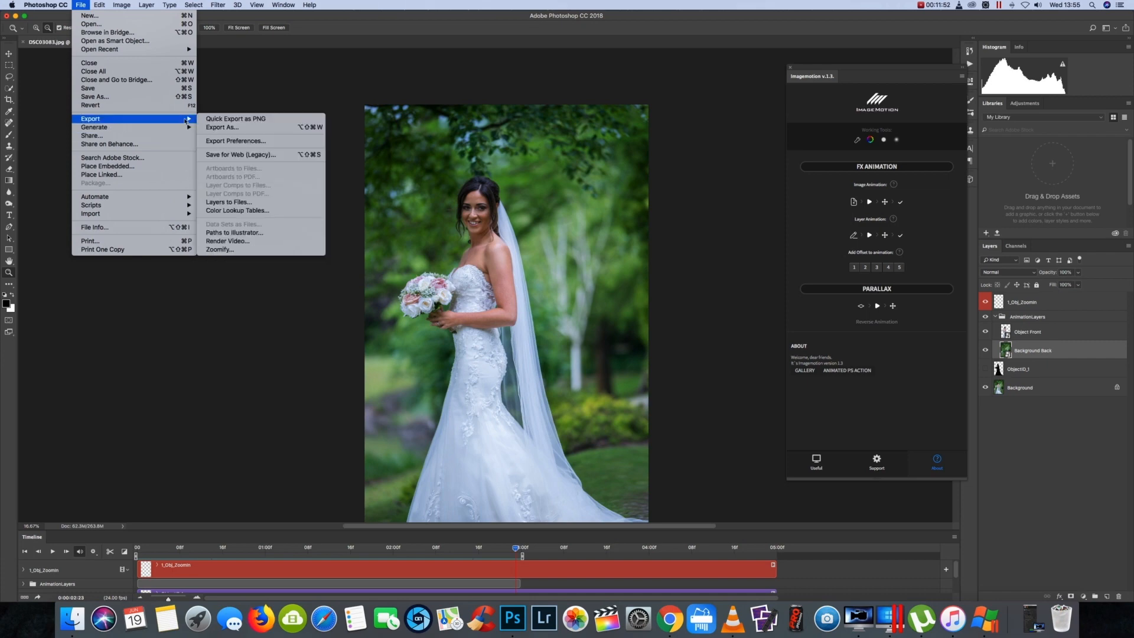
{"action": "mouse_move", "coordinate": [228, 241]}
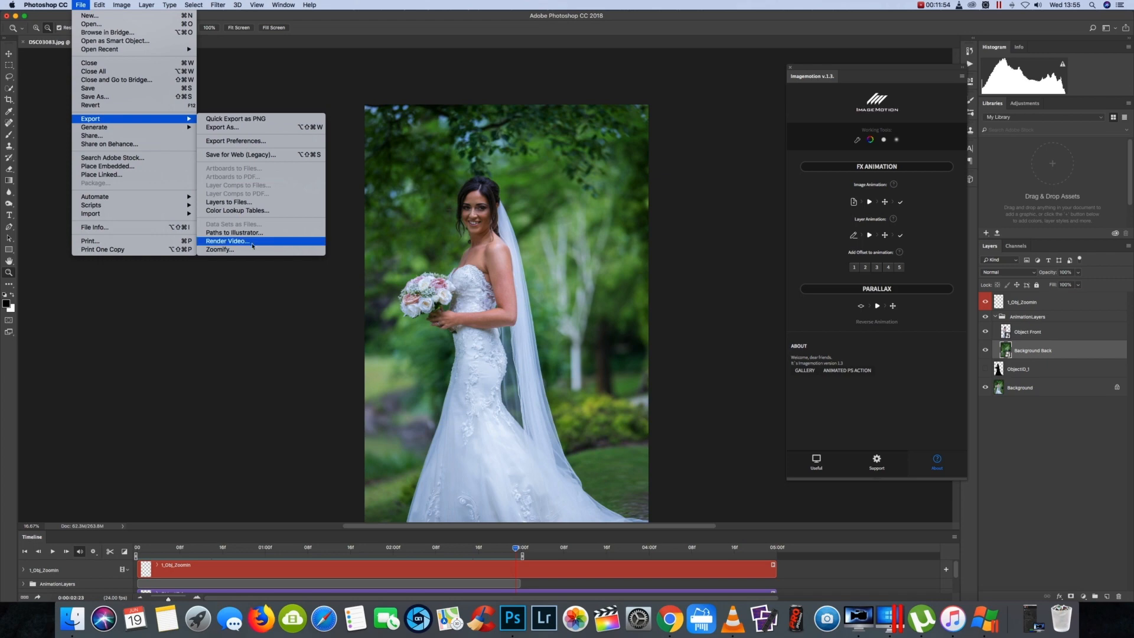
{"action": "left_click", "coordinate": [227, 241]}
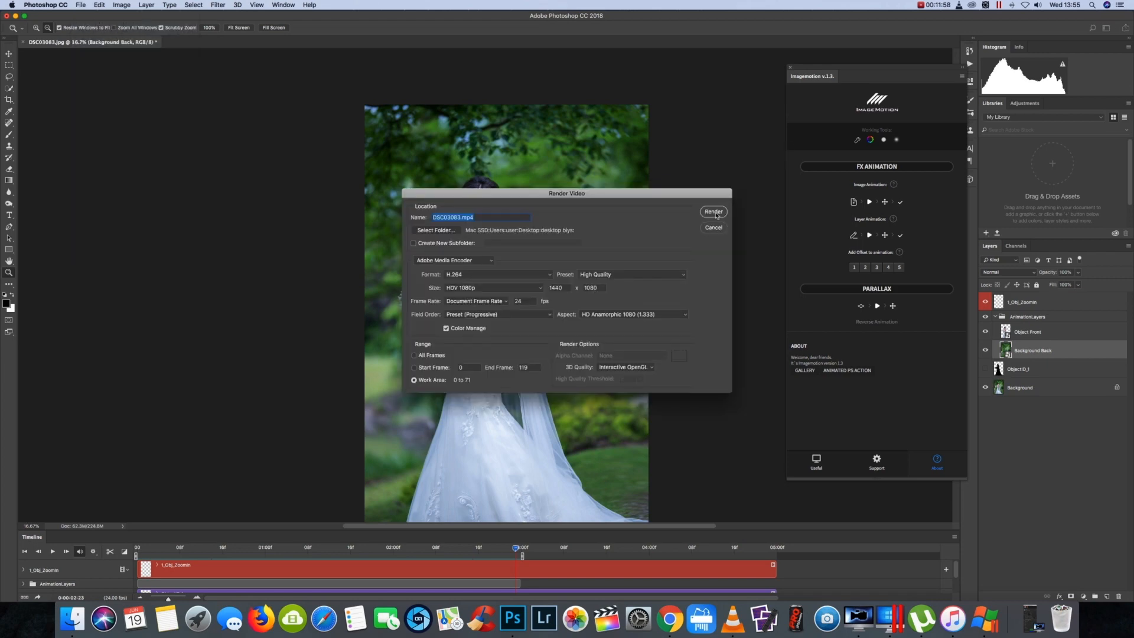
{"action": "left_click", "coordinate": [714, 212]}
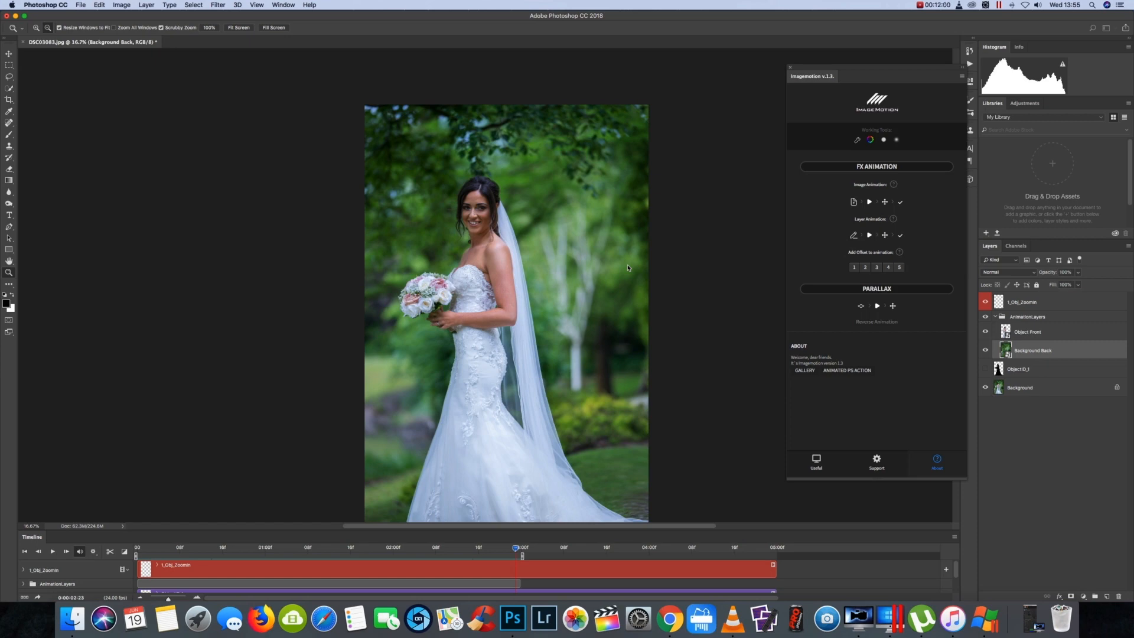